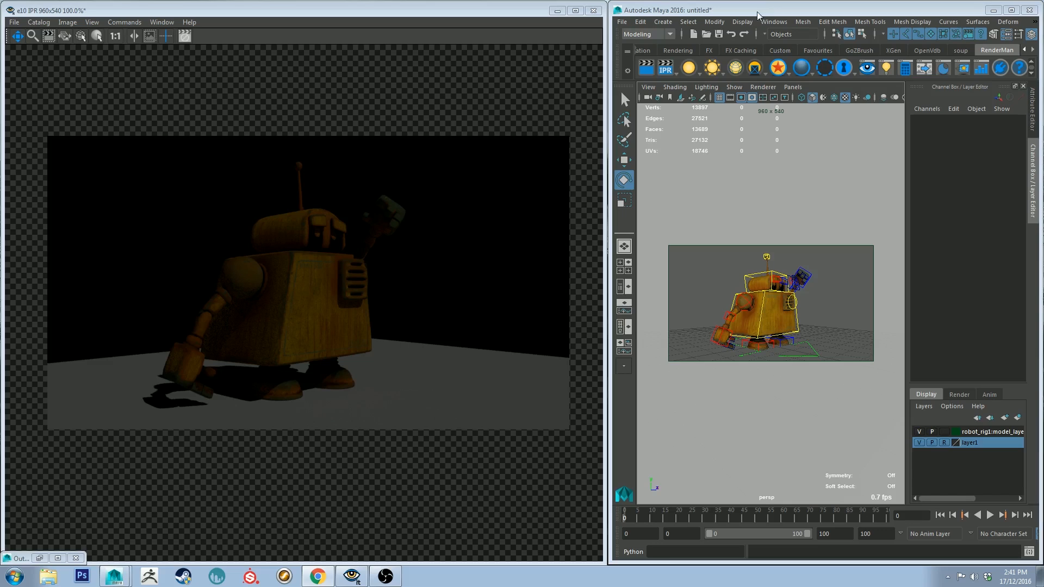
Add a PxrDomeLight to the robot scene from the RenderMan environment light dropdown.
right_click(736, 67)
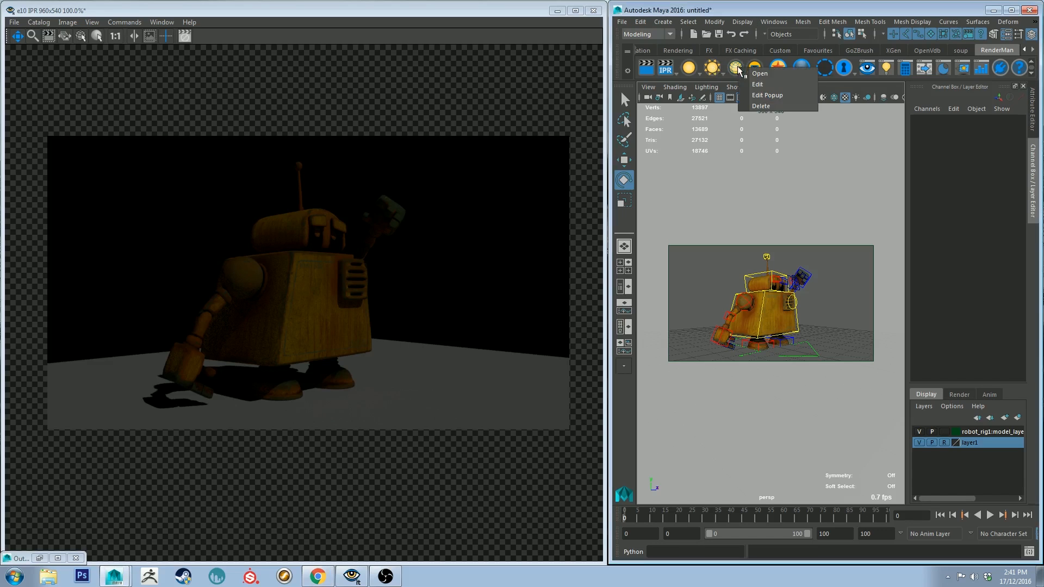
click(738, 11)
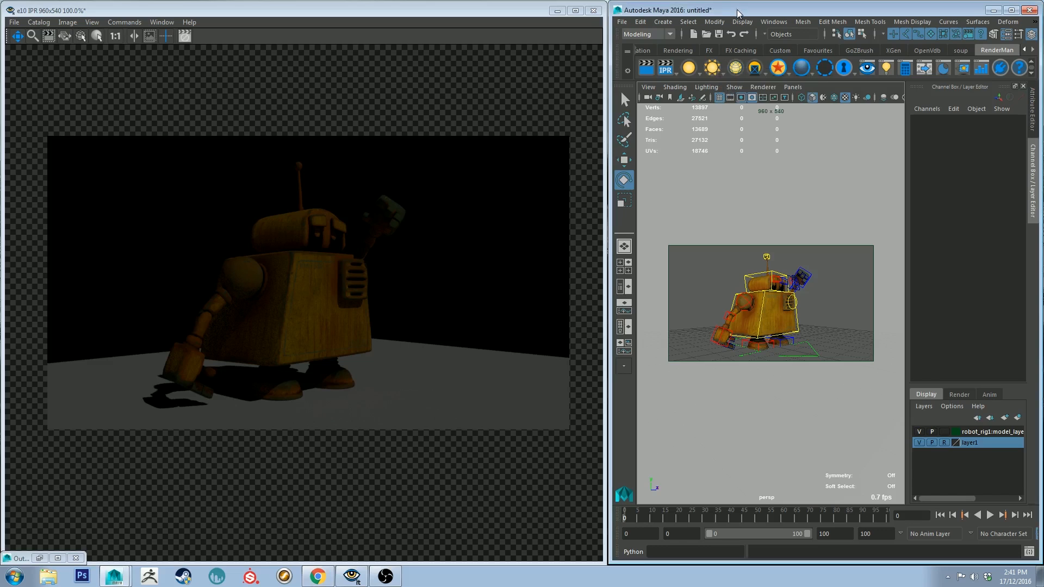
mouse_move(791, 40)
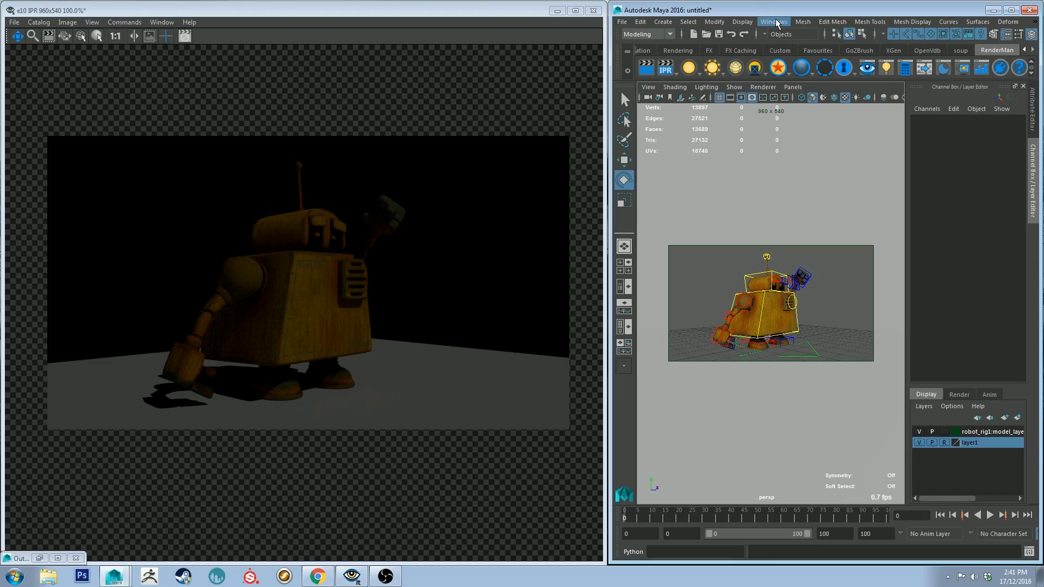
mouse_move(742, 51)
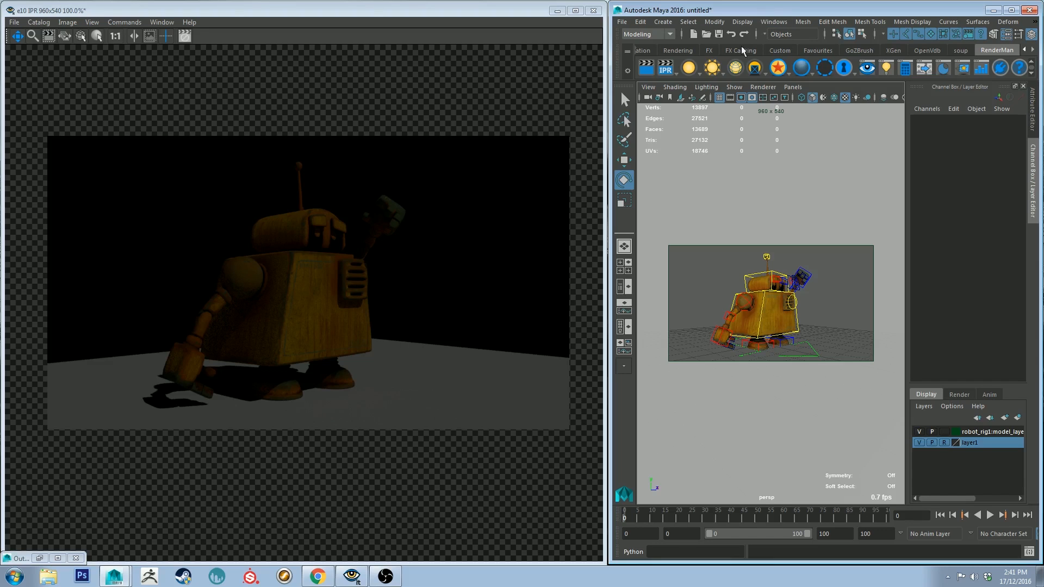
click(712, 68)
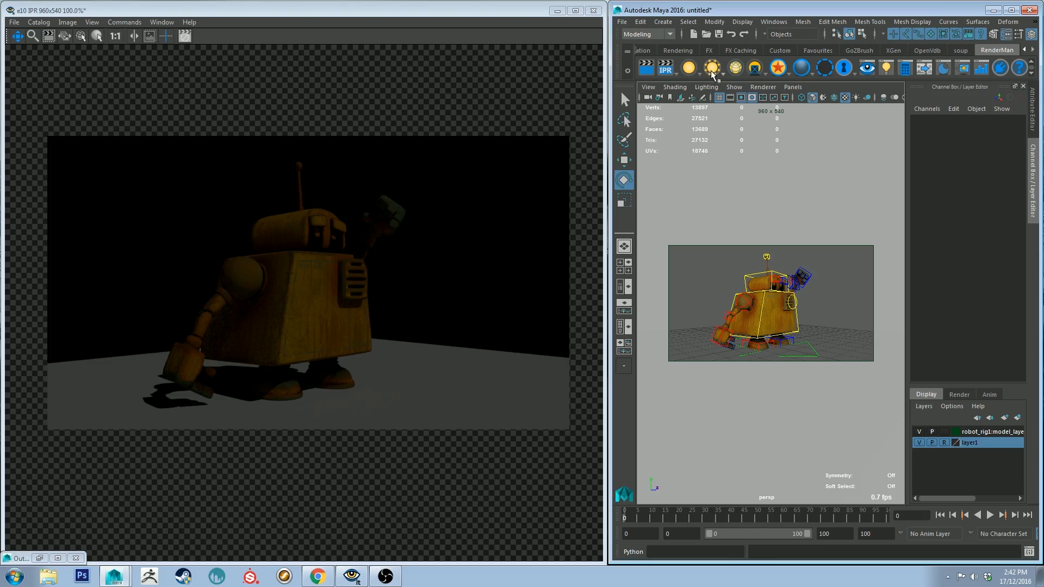
click(711, 68)
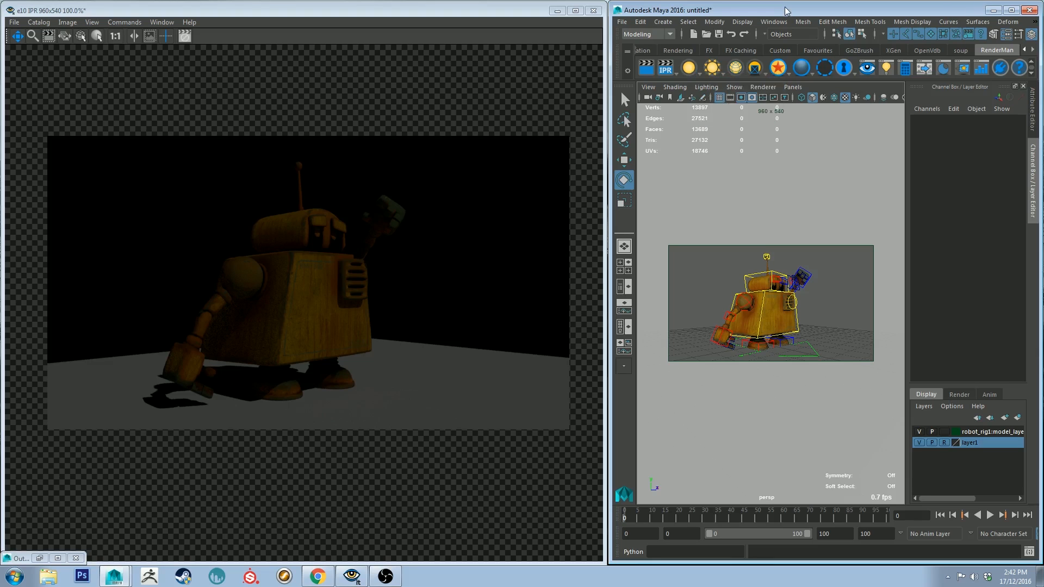
mouse_move(786, 12)
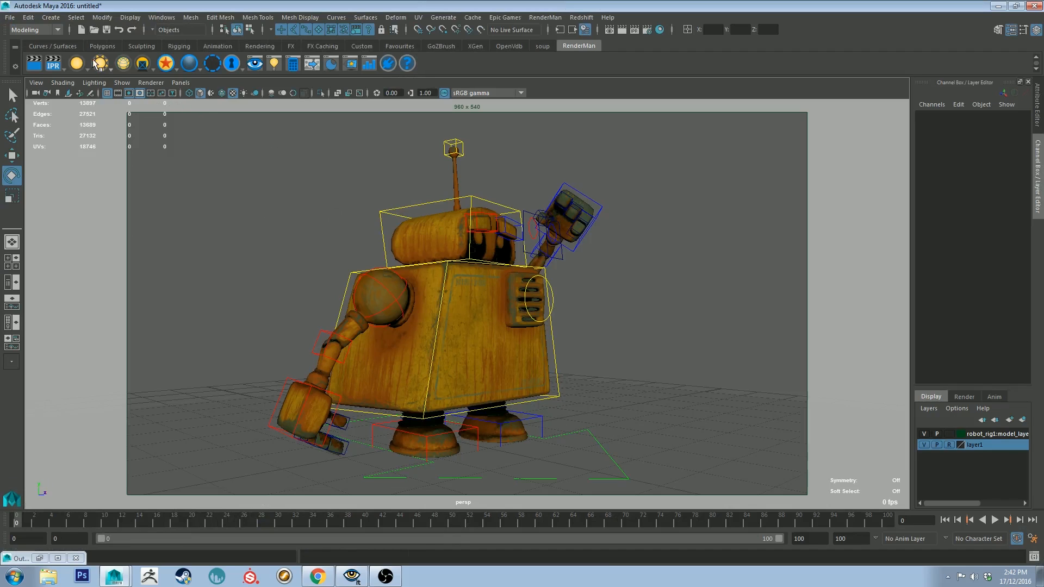
mouse_move(98, 64)
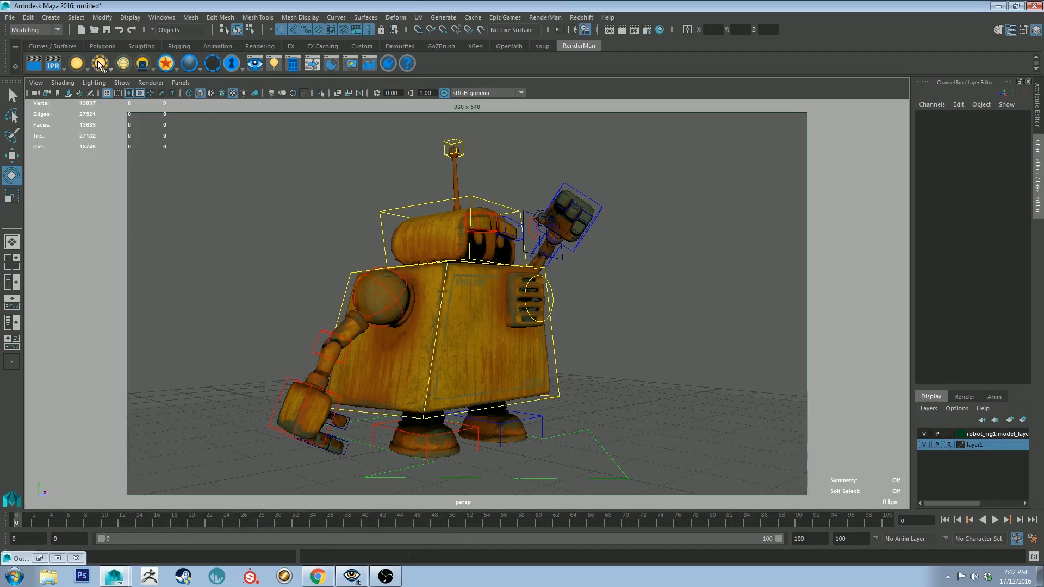
click(99, 62)
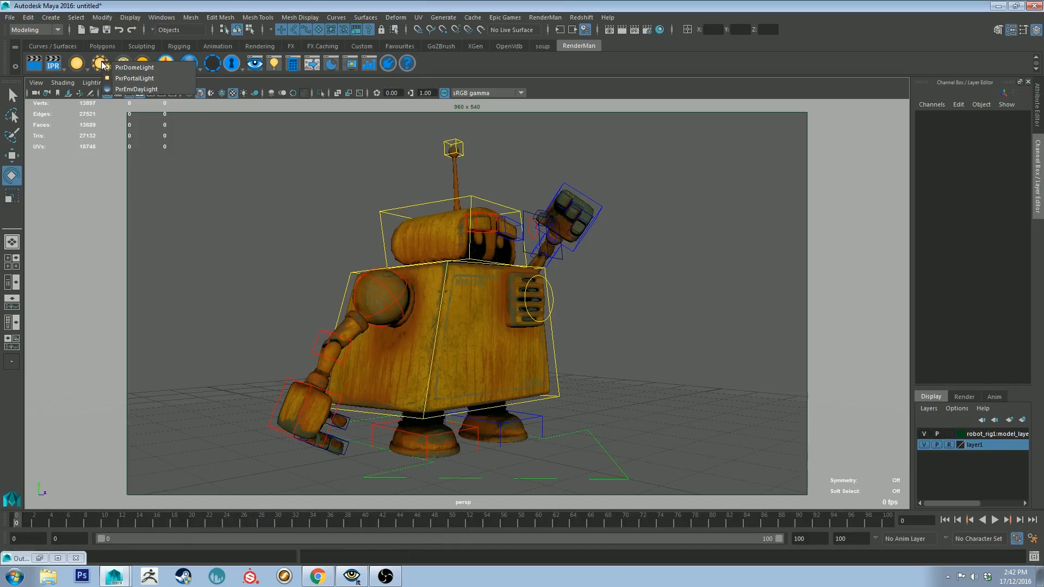
mouse_move(133, 66)
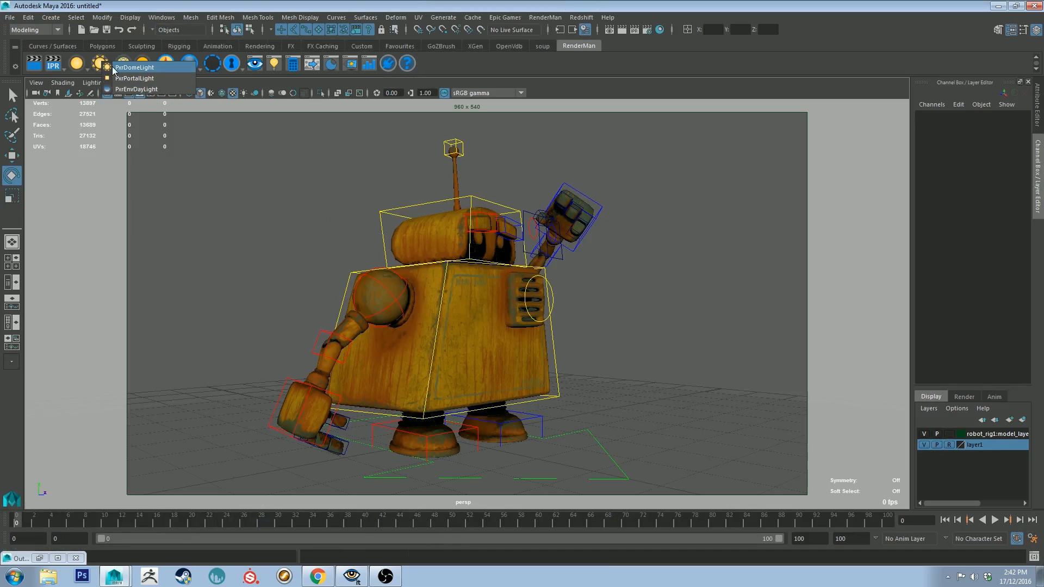
click(135, 67)
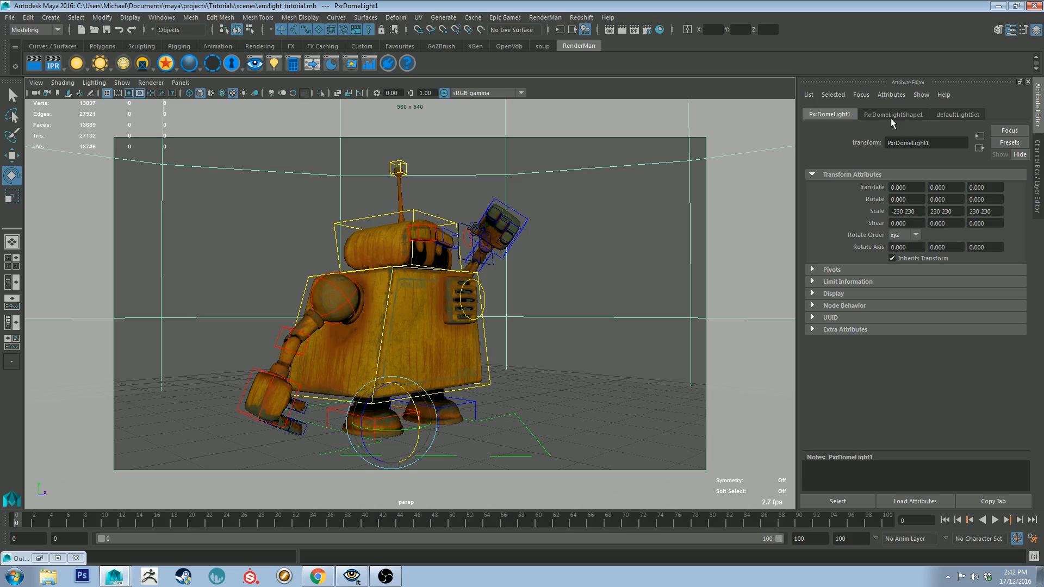
Show PxrDomeLightShape1 attributes while the IPR renders the robot lit by the dome.
click(893, 114)
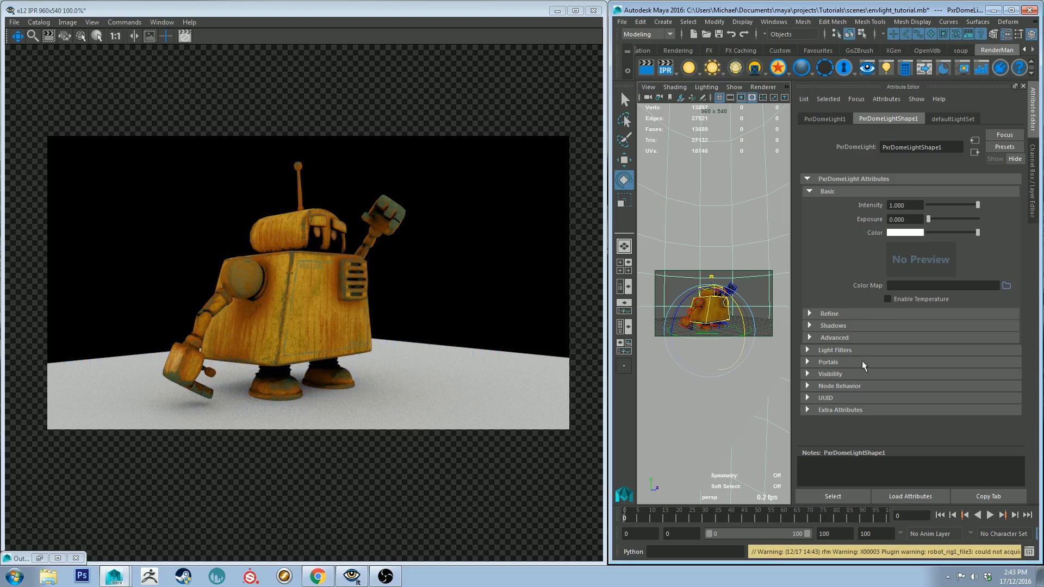
Turn on Camera Visibility for PxrDomeLightShape1 and review its Basic attributes.
click(831, 373)
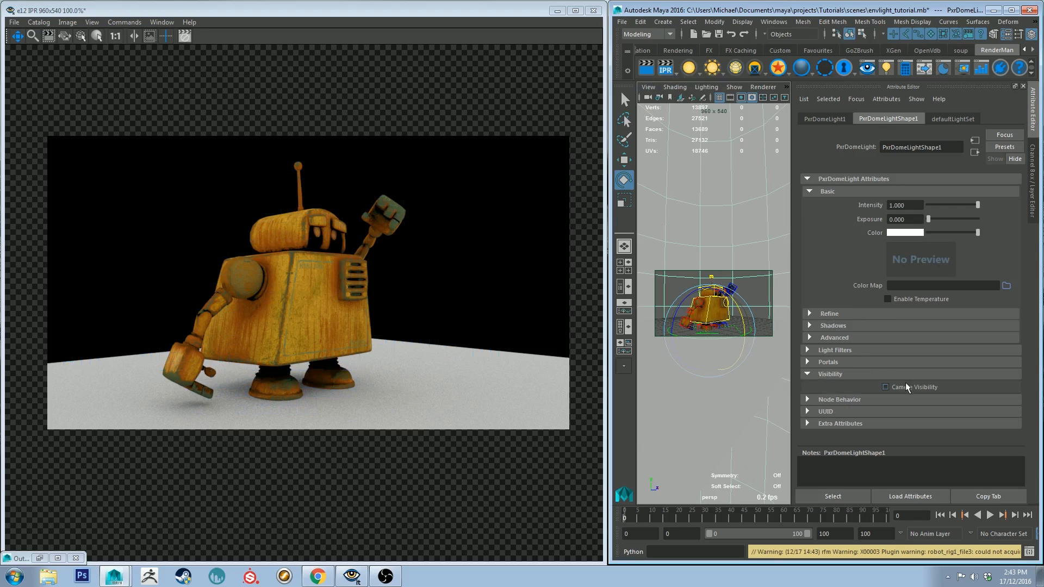
click(886, 387)
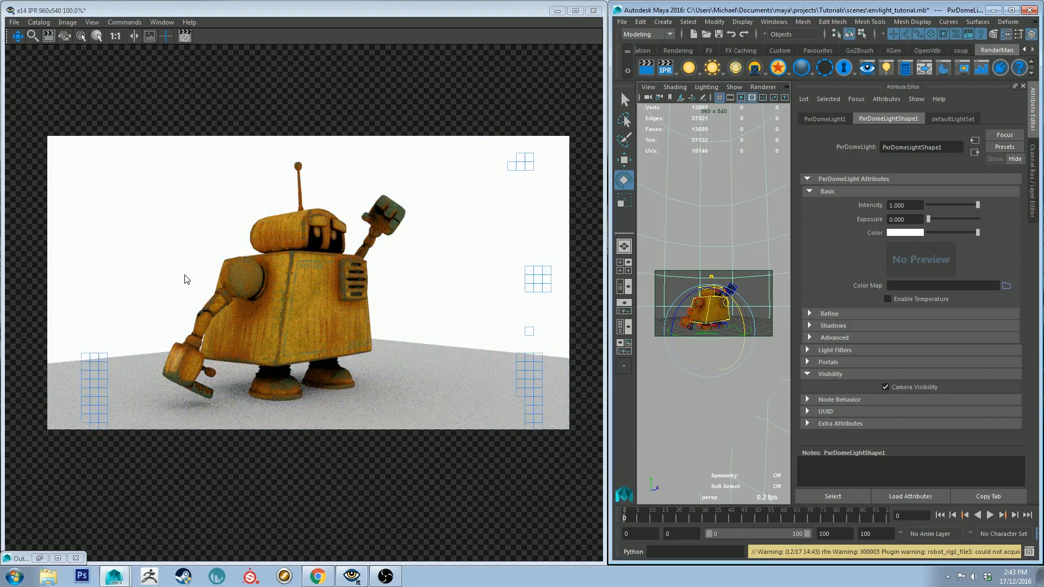
click(279, 398)
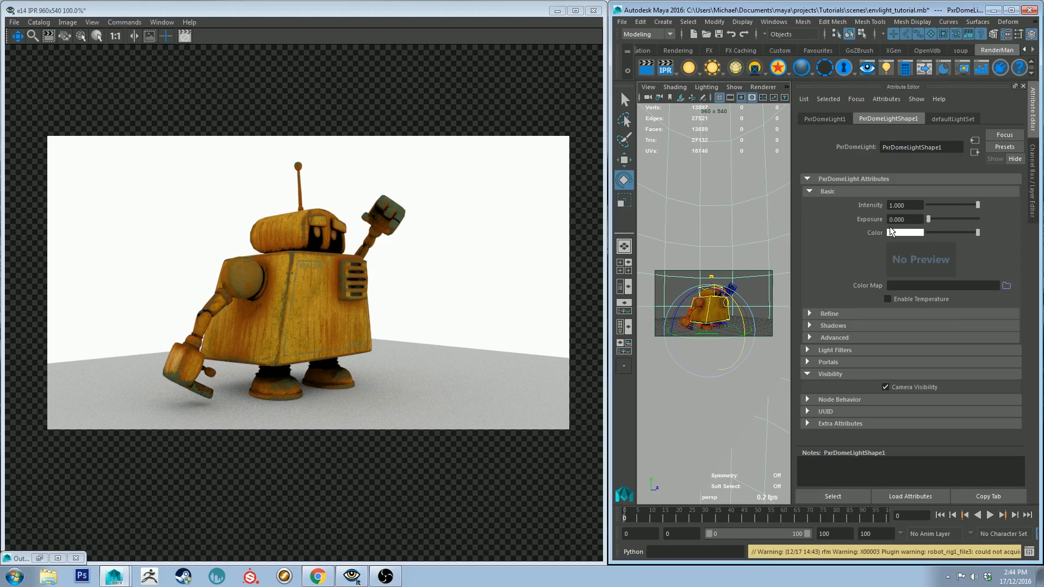
click(931, 232)
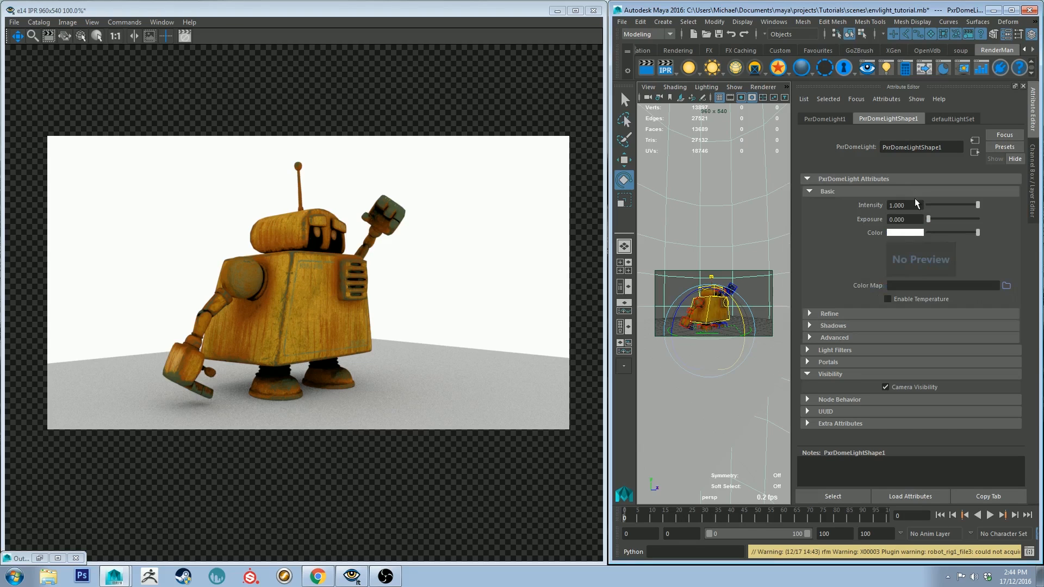
click(905, 233)
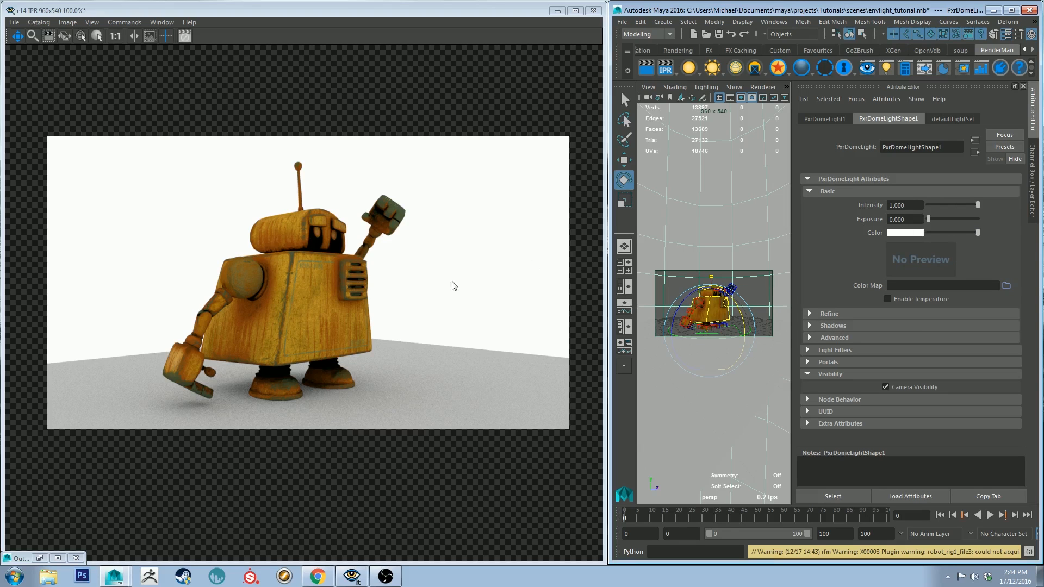
mouse_move(409, 329)
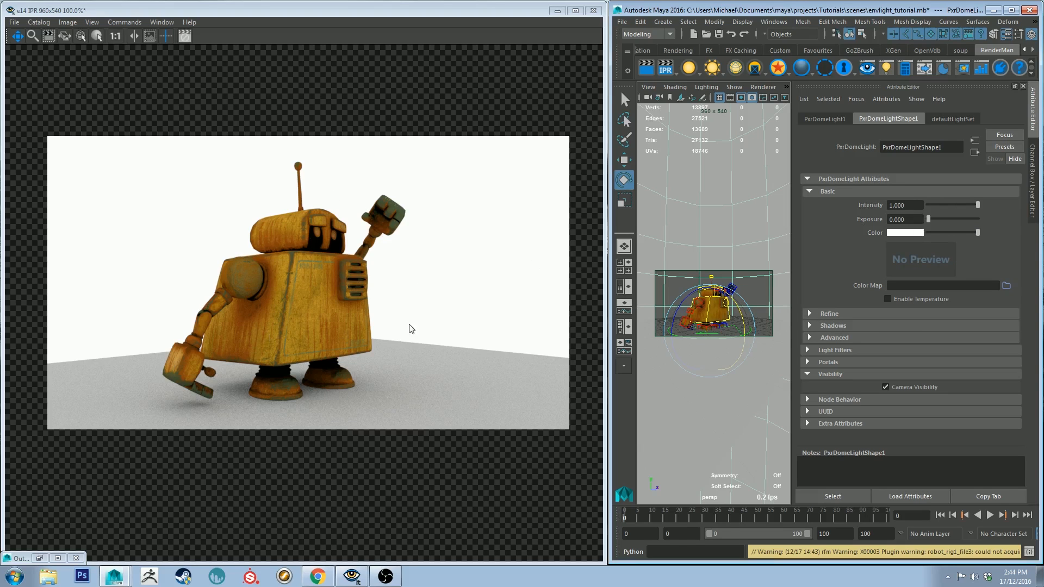
mouse_move(400, 314)
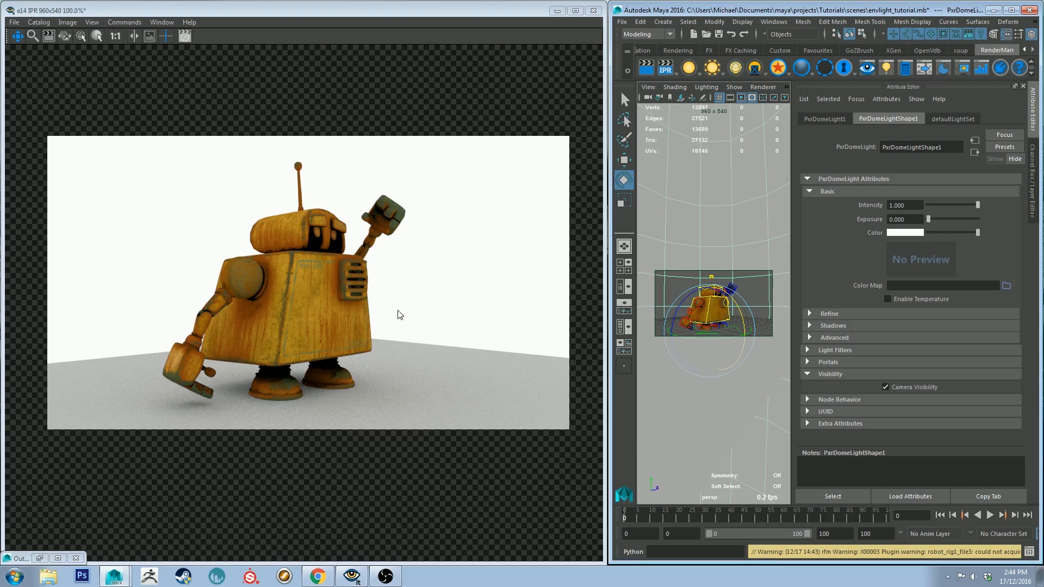
mouse_move(935, 168)
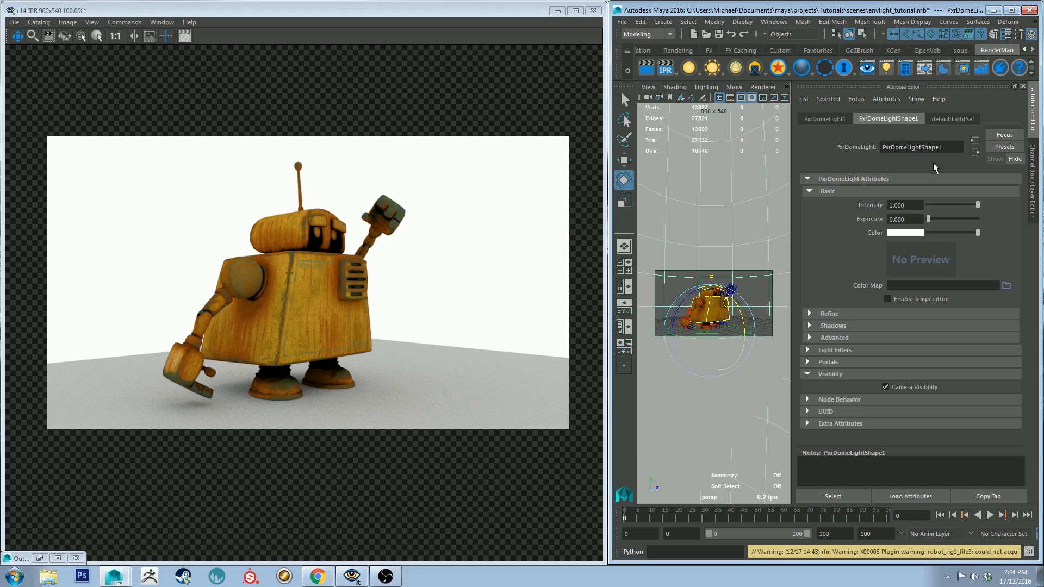
mouse_move(874, 278)
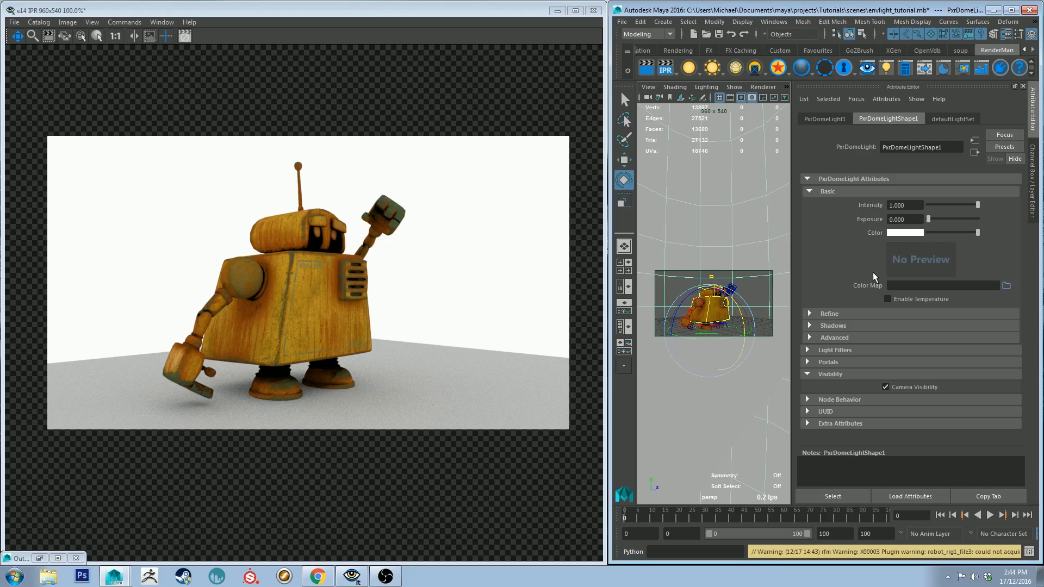
mouse_move(861, 241)
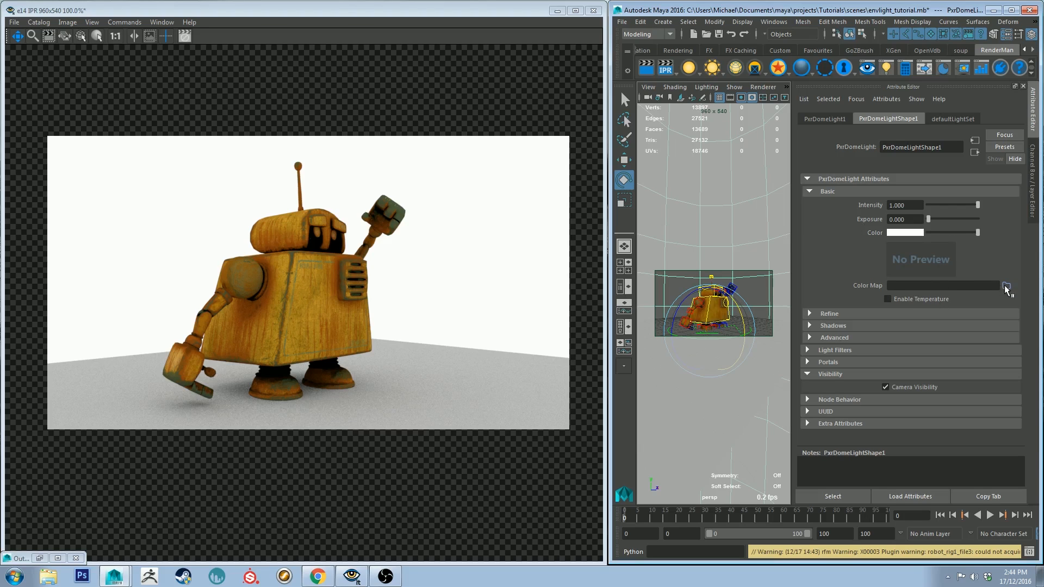
Load the 2k MonValley LookoutPoint HDR from Documents/Textures/HDRI as the dome's Color Map.
click(1006, 285)
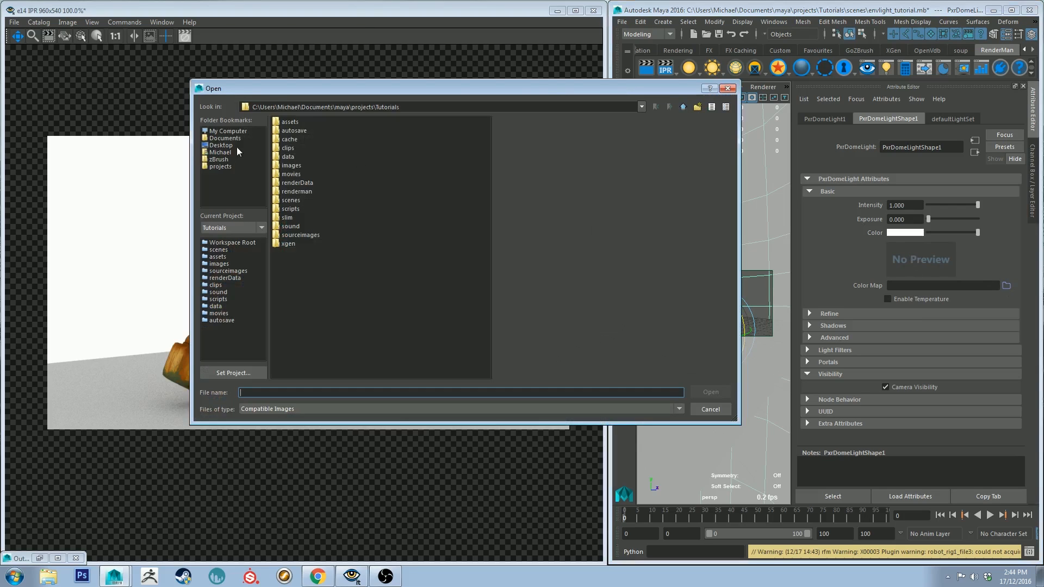
mouse_move(229, 154)
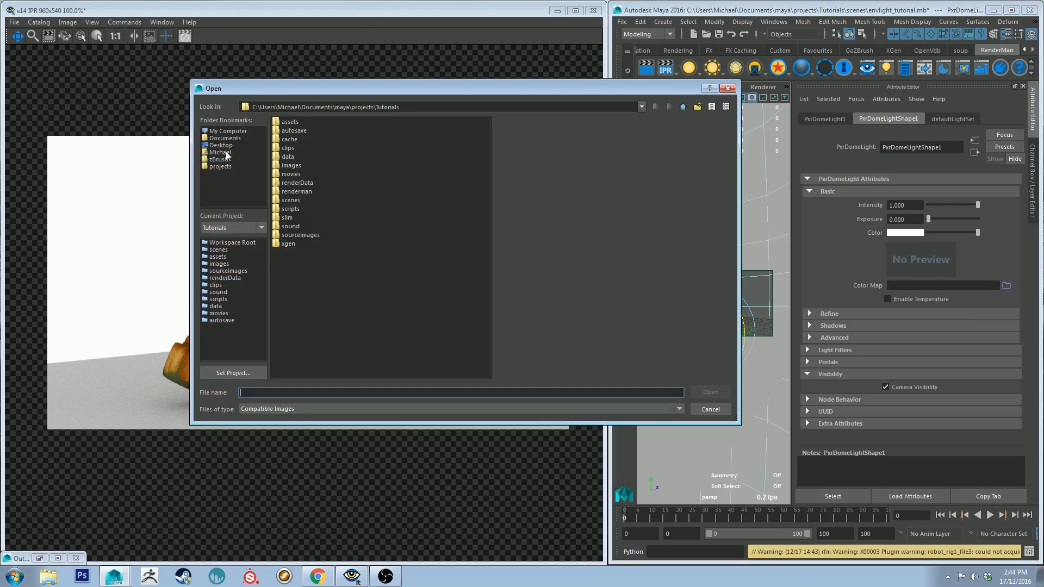
click(225, 137)
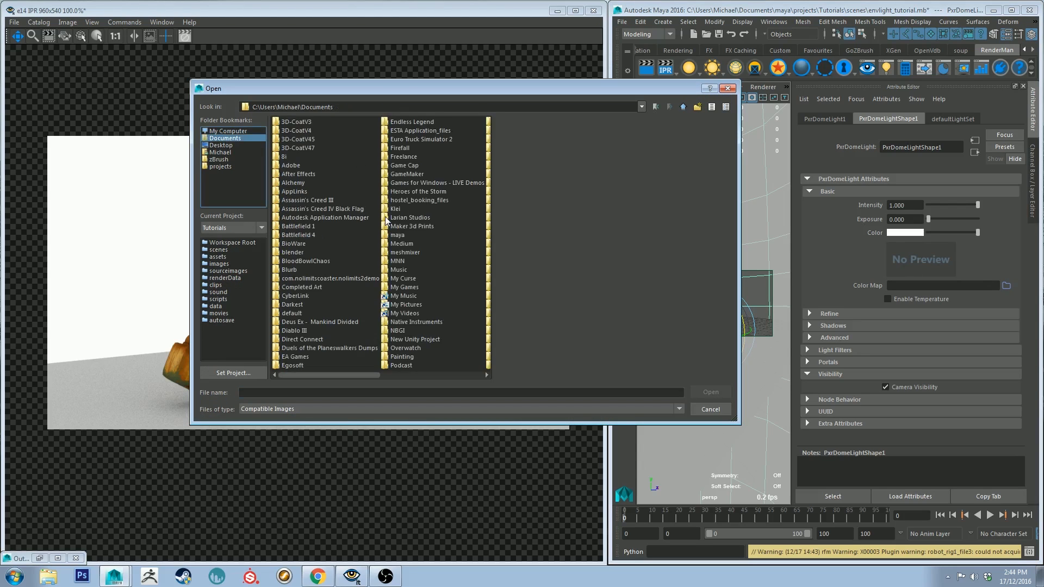
click(325, 217)
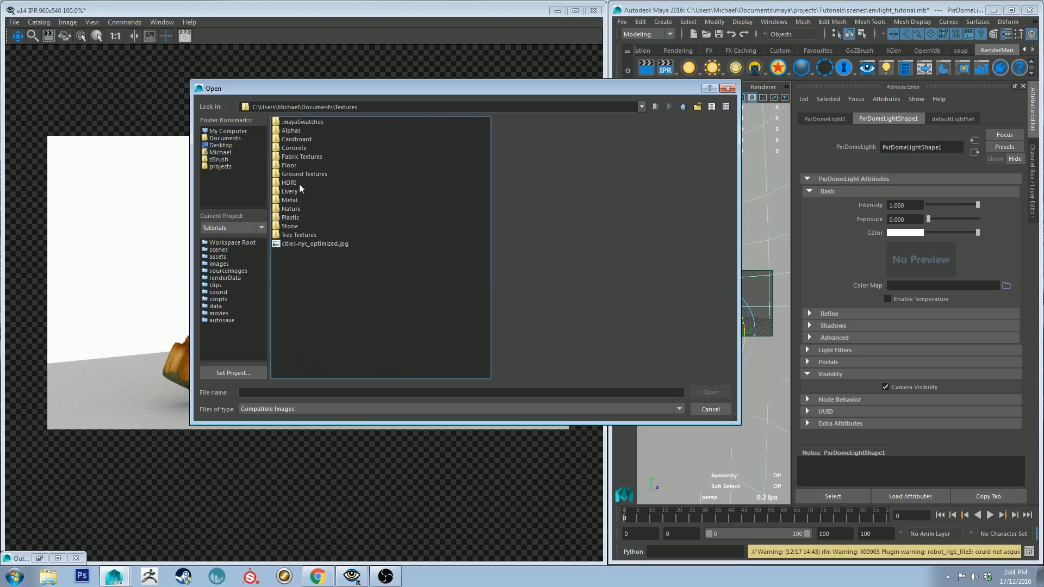
double_click(289, 183)
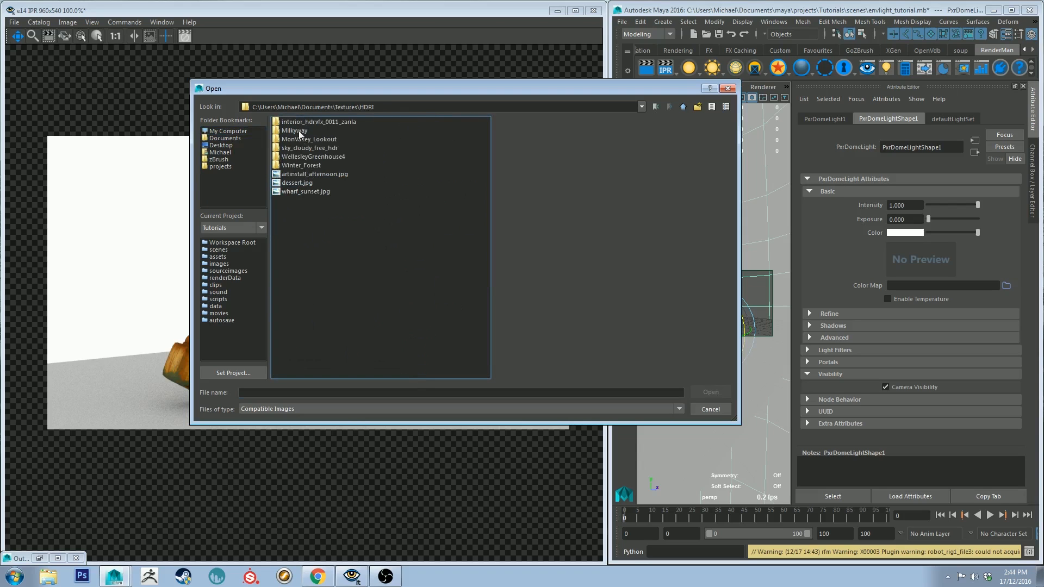
double_click(308, 139)
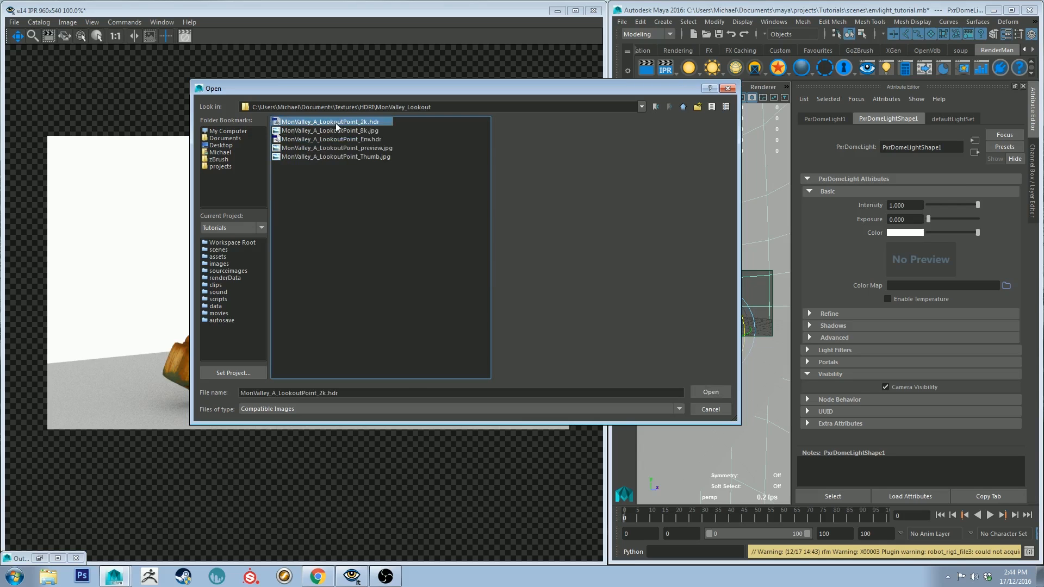
click(709, 391)
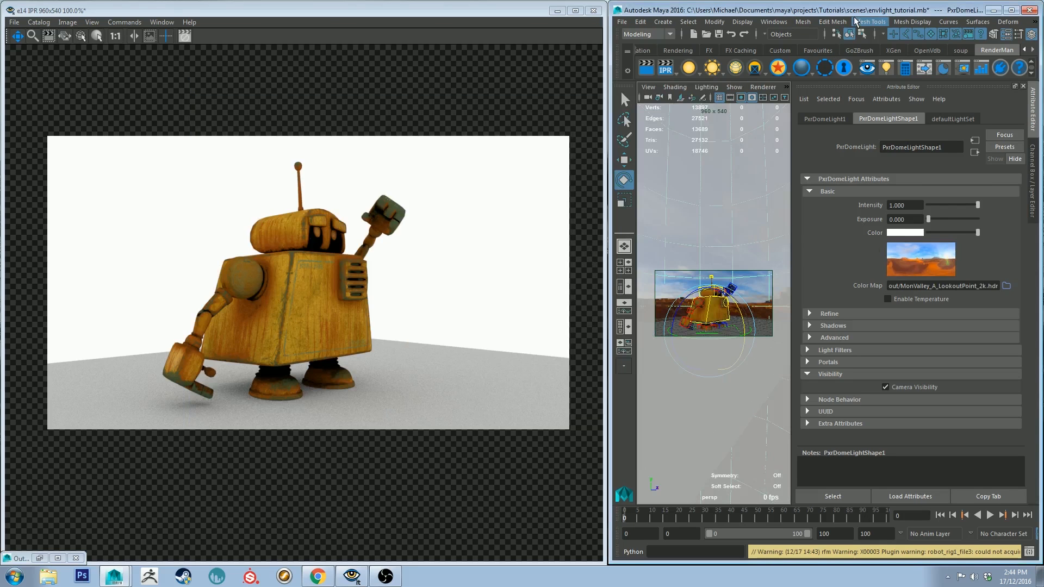
click(1020, 10)
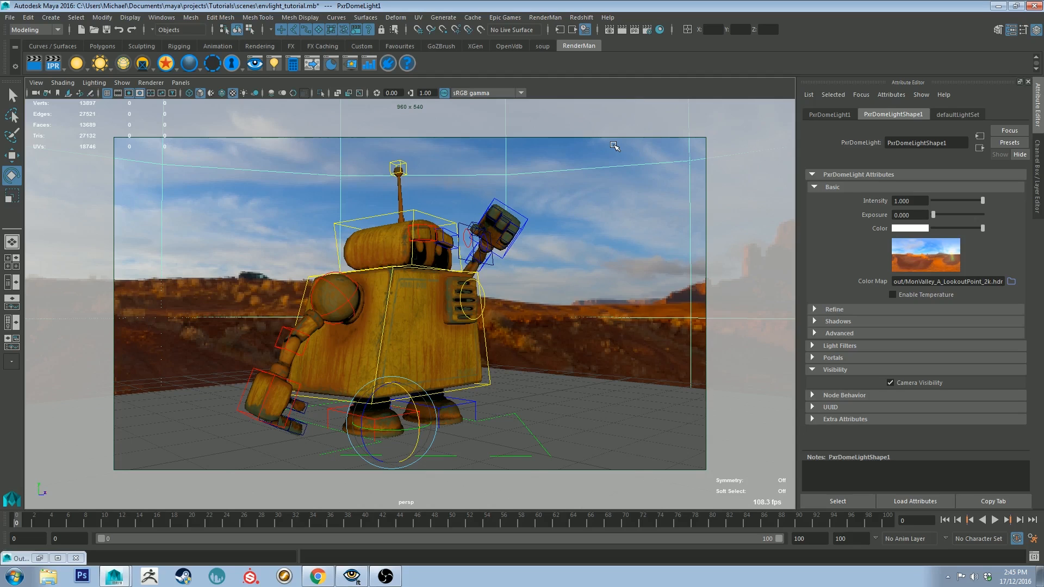
mouse_move(533, 205)
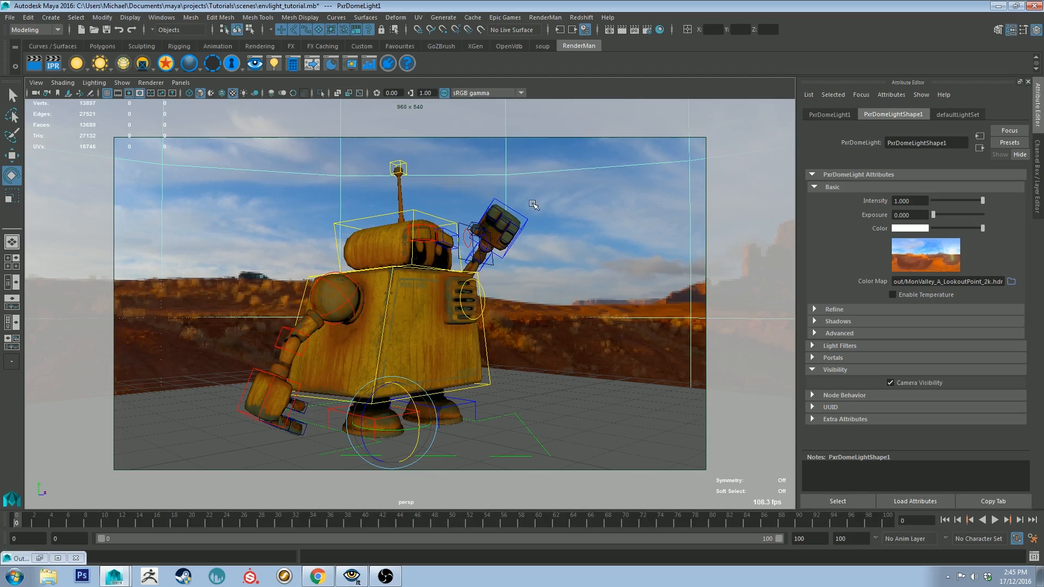
mouse_move(540, 203)
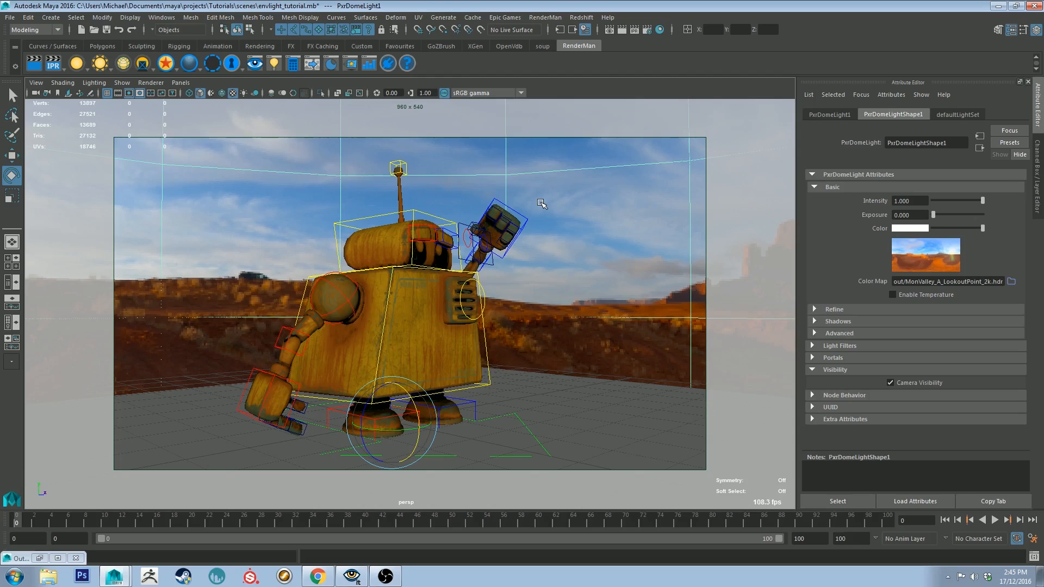
mouse_move(238, 184)
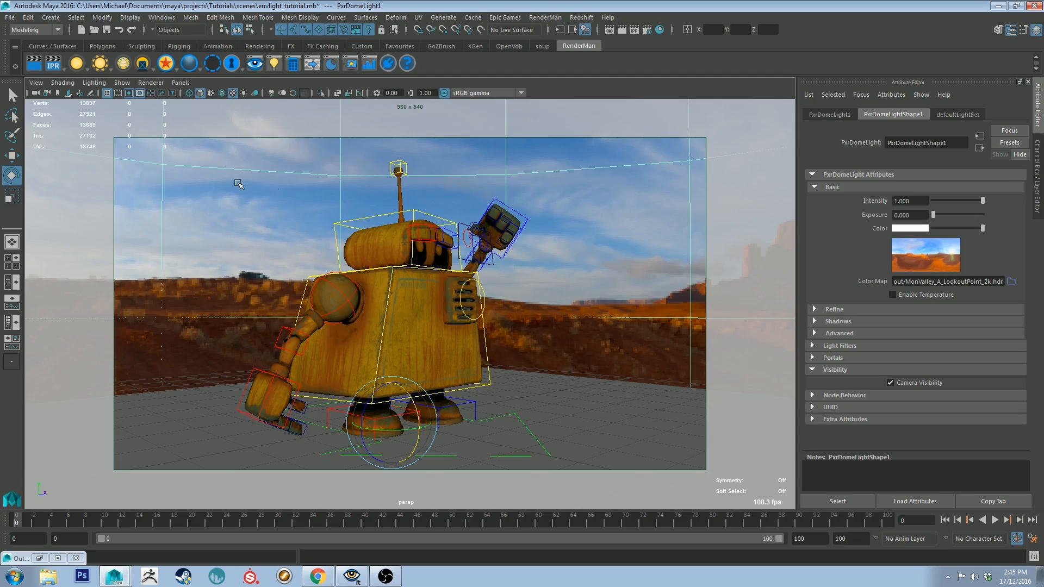
mouse_move(313, 5)
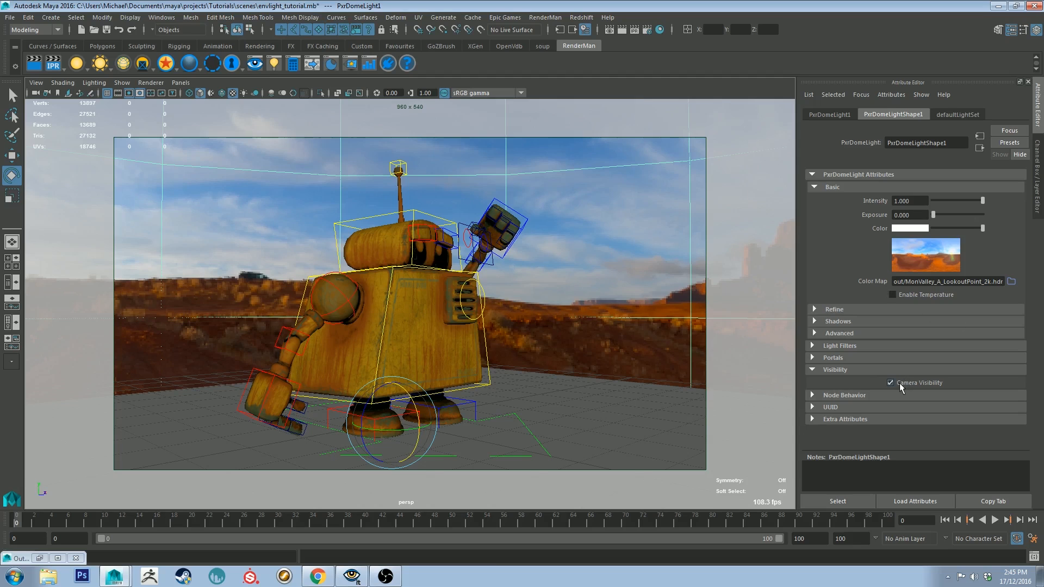
click(52, 63)
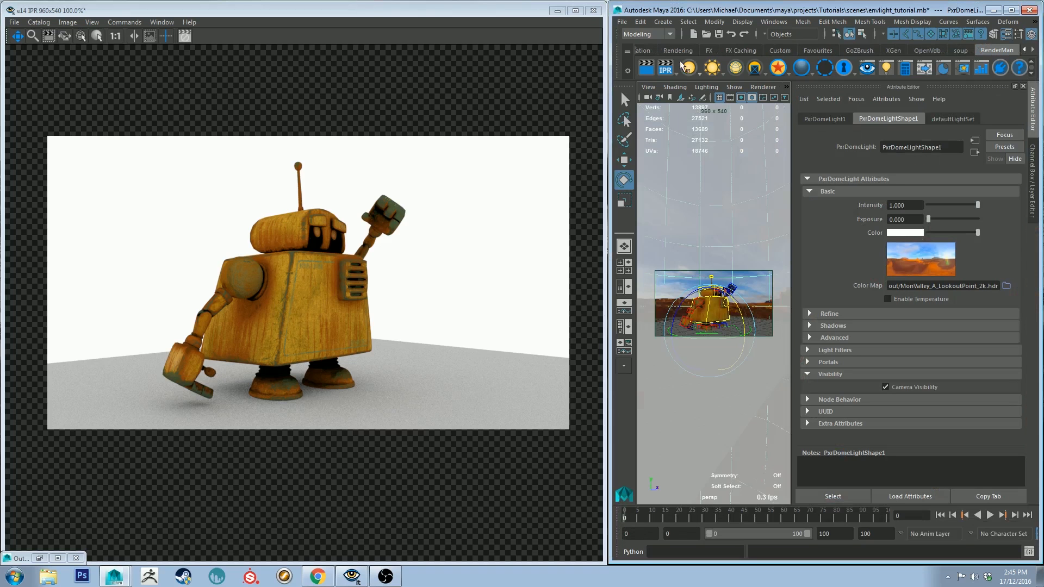
Restart the IPR render so the MonValley desert HDR appears behind the robot.
click(665, 68)
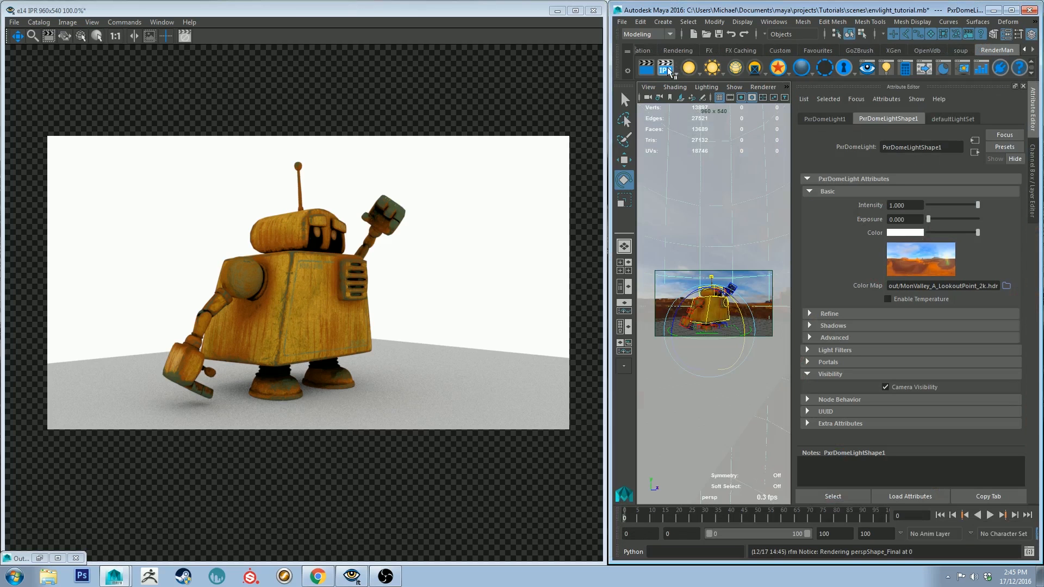
click(664, 67)
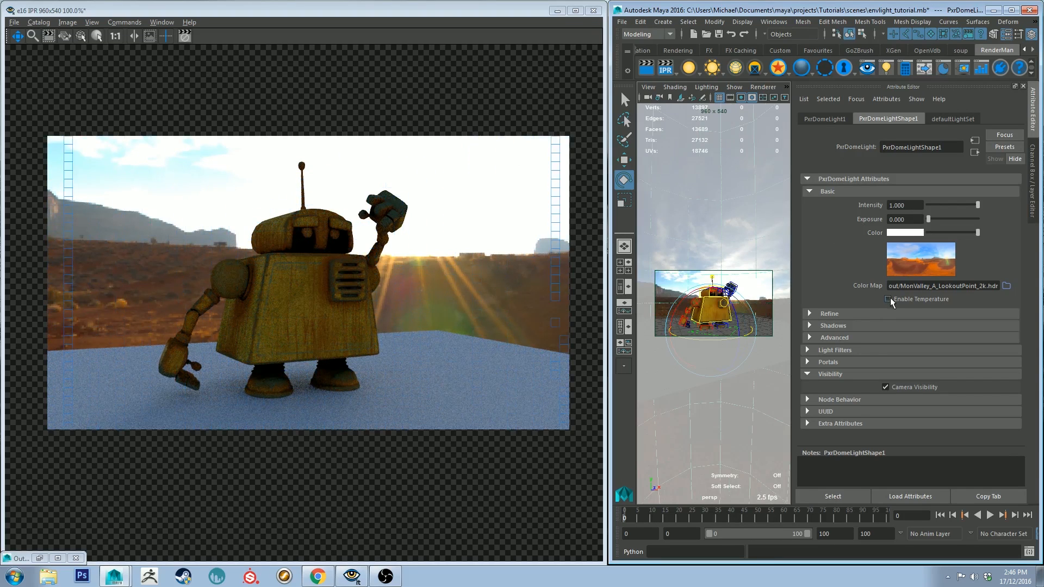
Enable dome light Temperature, try 3500 and 6500, then disable it again.
click(887, 299)
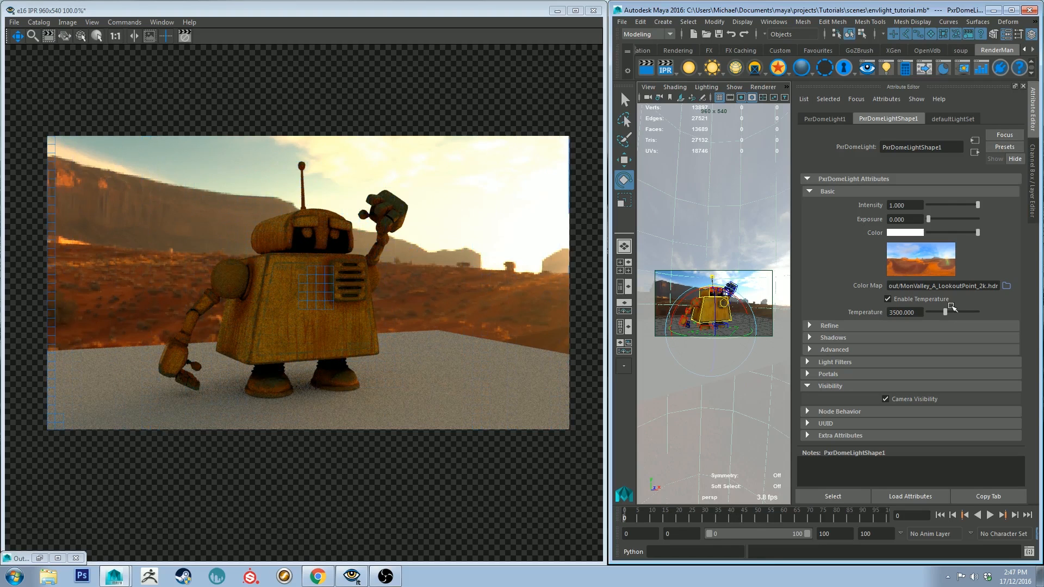
triple_click(904, 312)
text(6500.000)
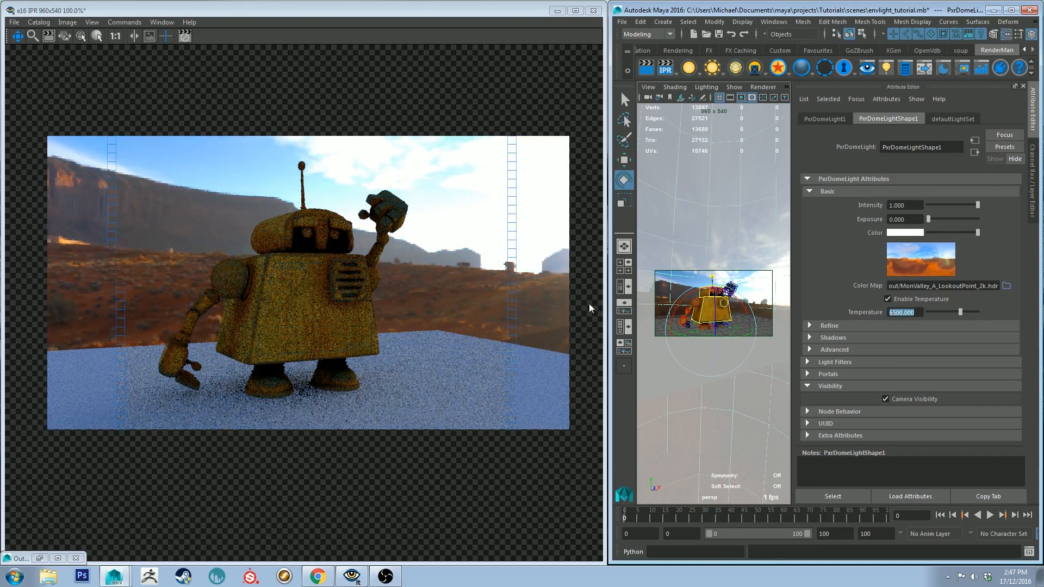
click(888, 299)
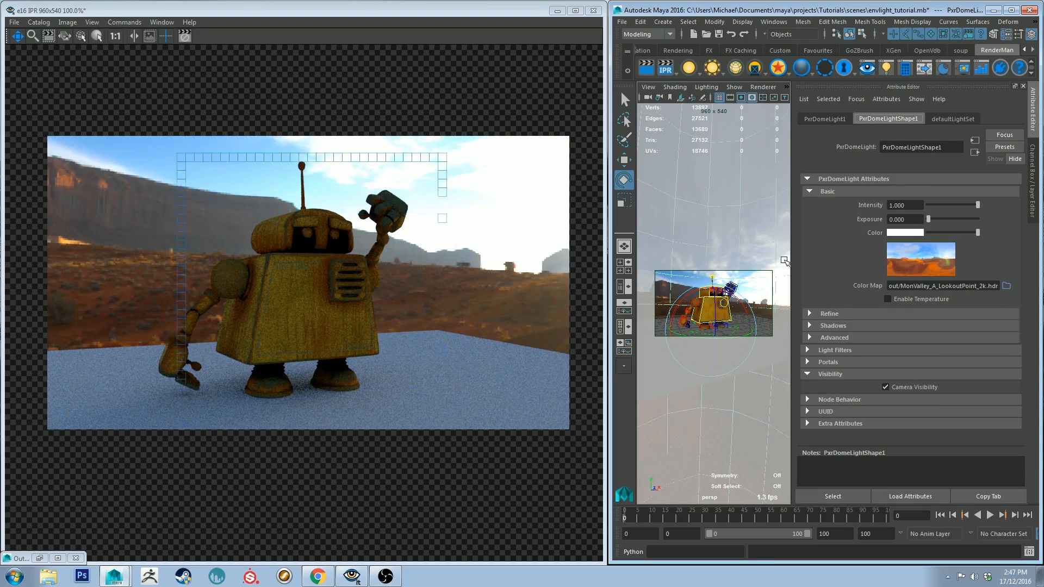
Remove PxrDomeLight1 and list the RenderMan environment light types.
click(711, 68)
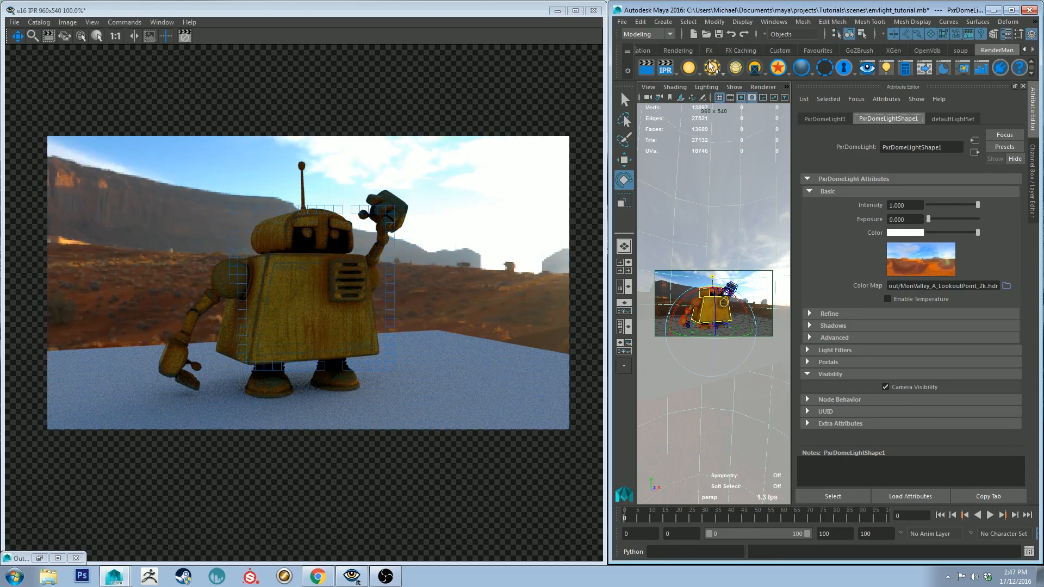
click(712, 68)
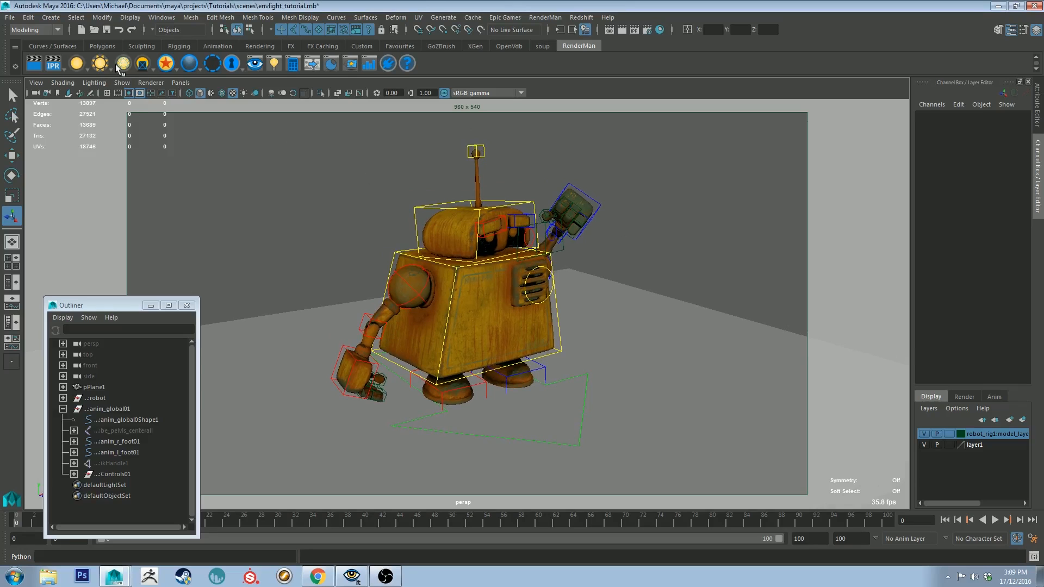
click(99, 63)
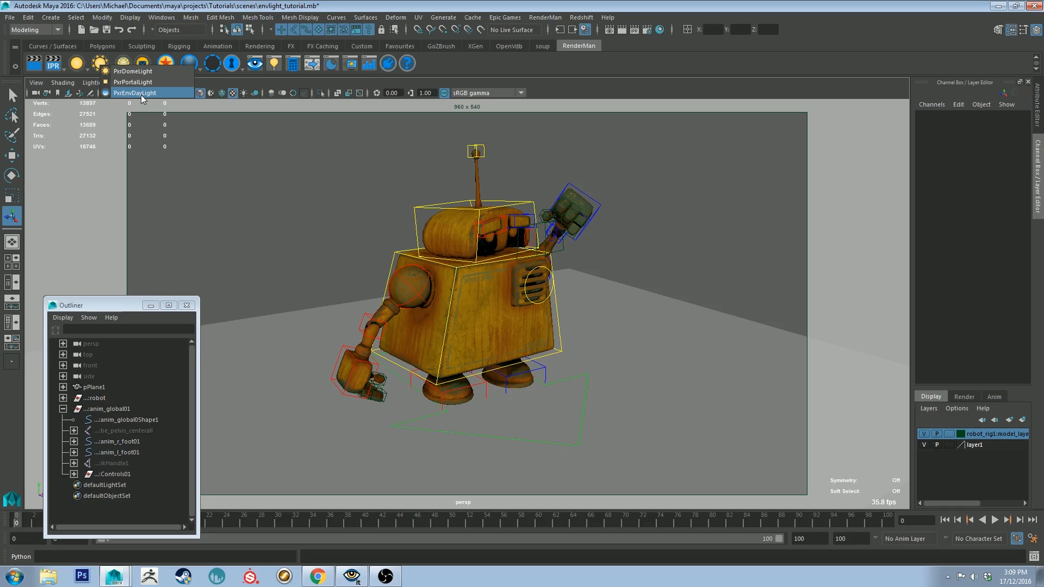
Add a PxrEnvDayLight, select anim_global01, and hide model_layer in the Layer Editor.
click(135, 92)
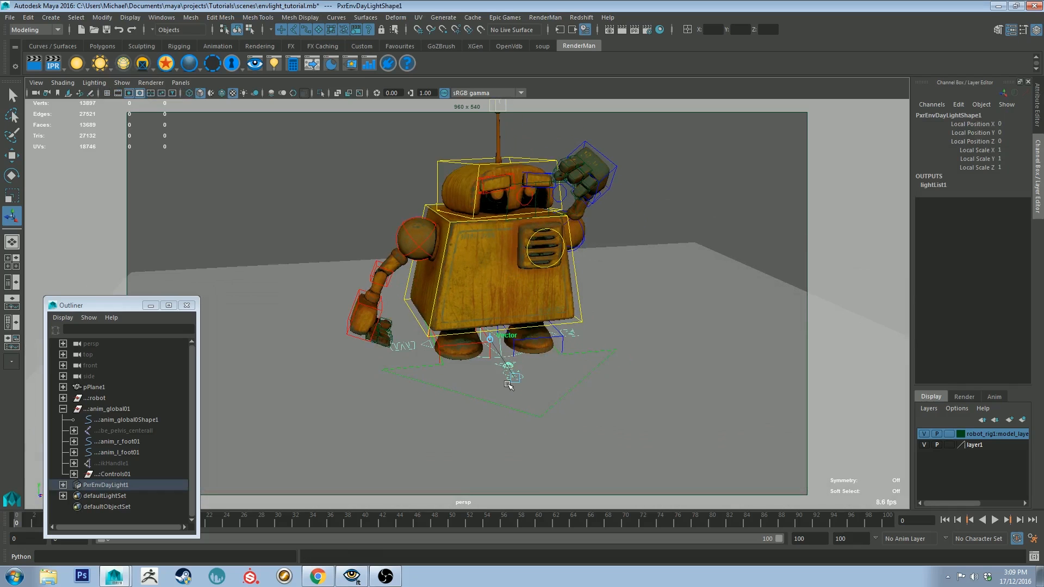
click(107, 409)
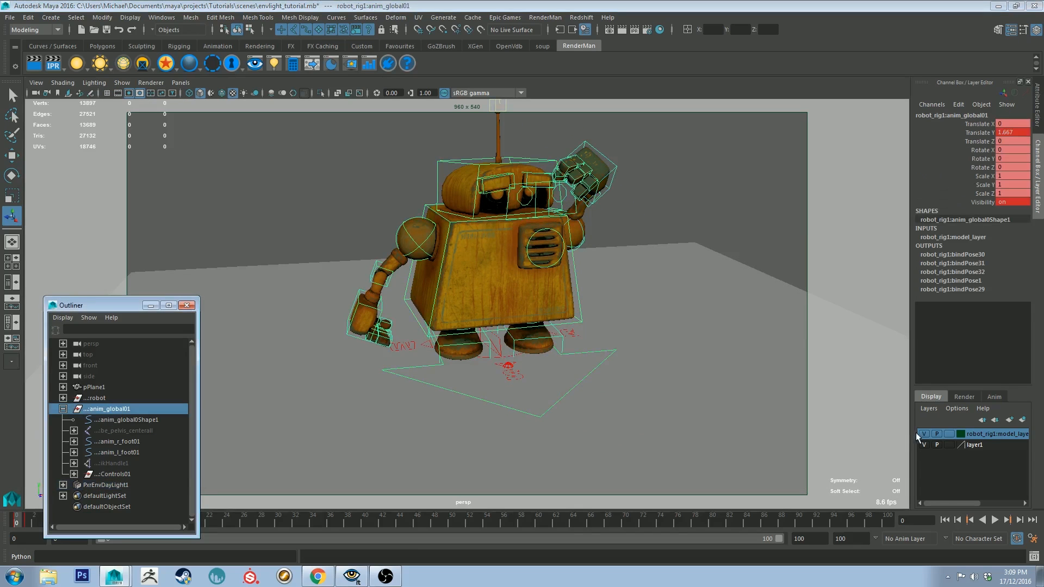
click(924, 434)
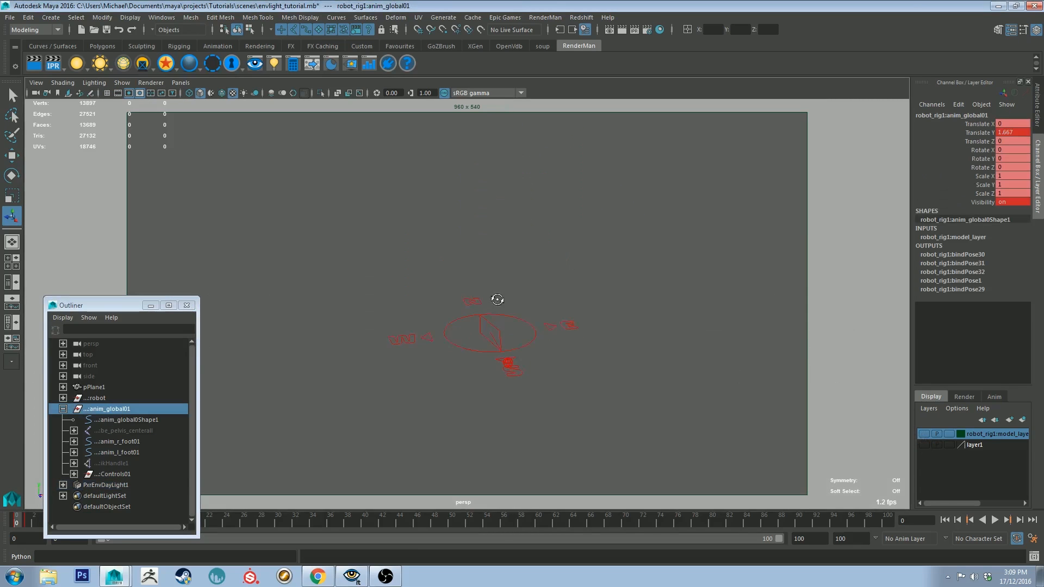
click(104, 484)
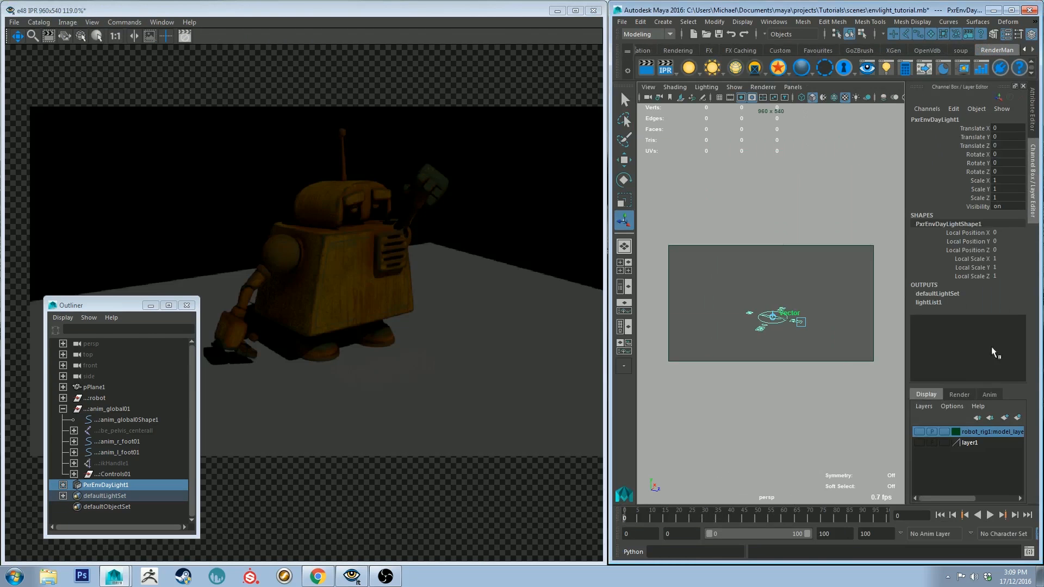
Show PxrEnvDayLightShape1 attributes and refresh the IPR to see the hazy golden sky.
click(969, 442)
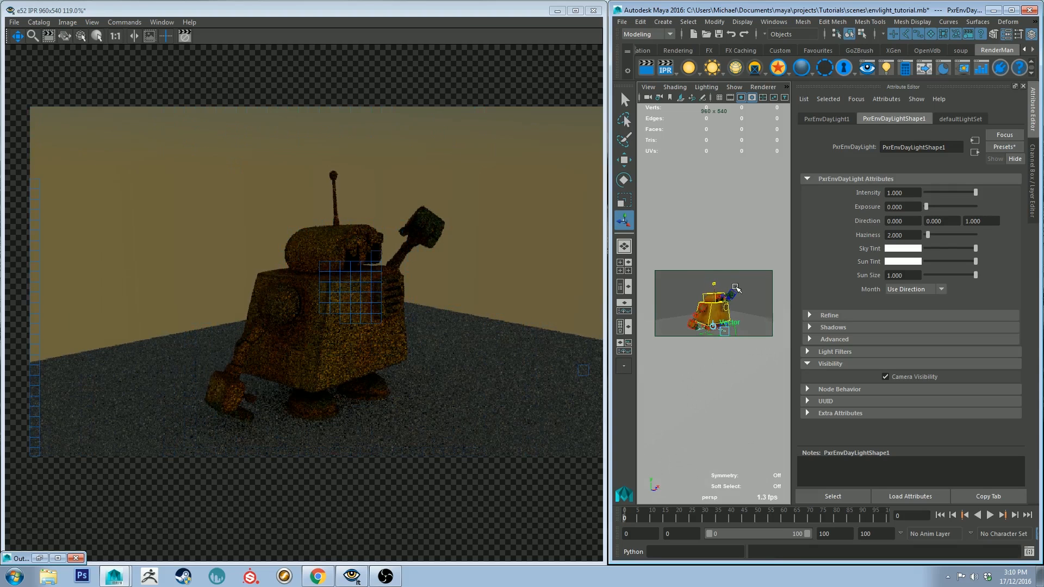
click(664, 69)
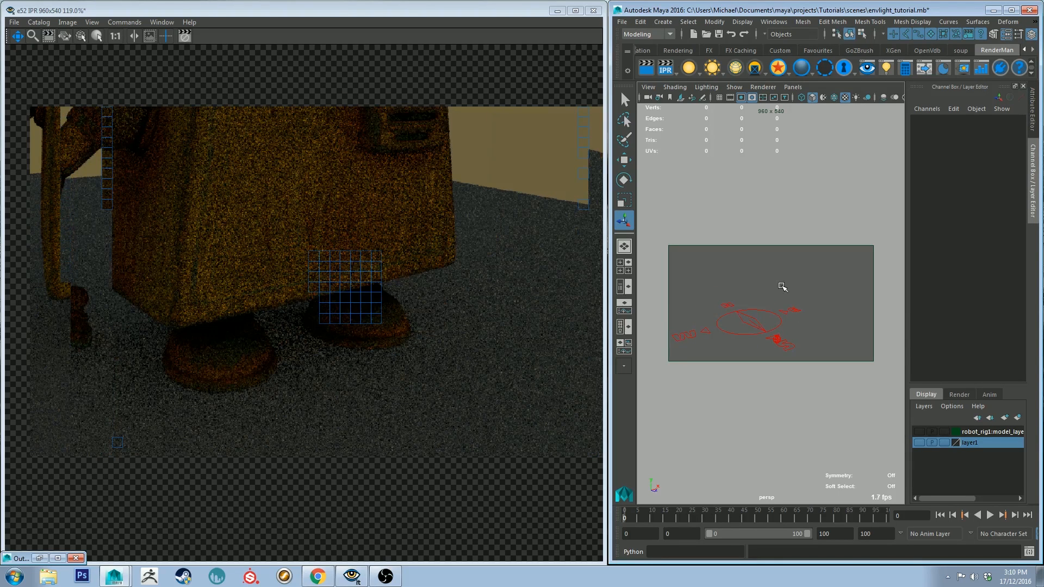
click(755, 322)
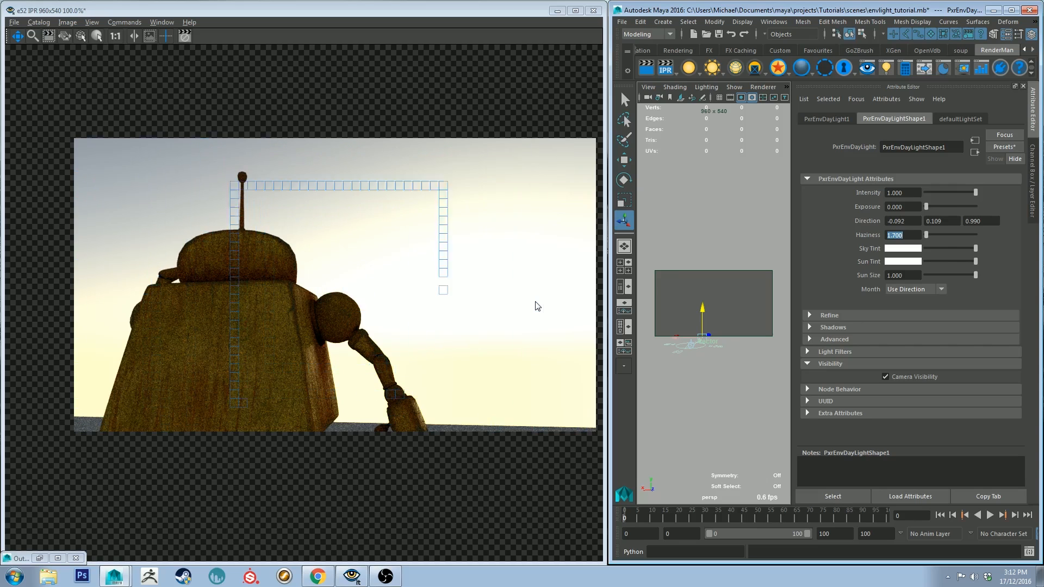
Set day light Haziness to 2.000 and begin choosing a green Sky Tint.
text(2.000)
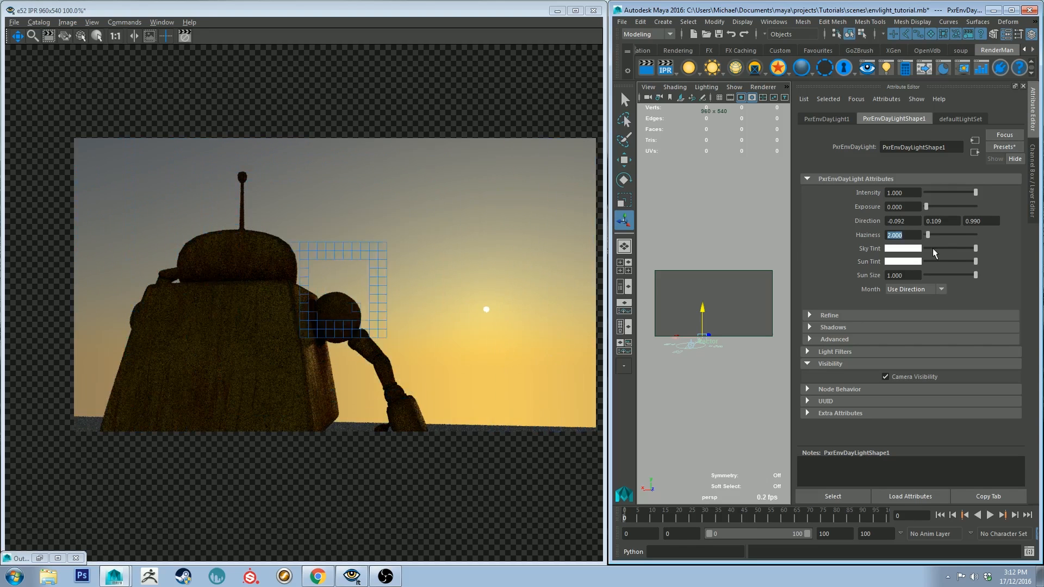
click(902, 248)
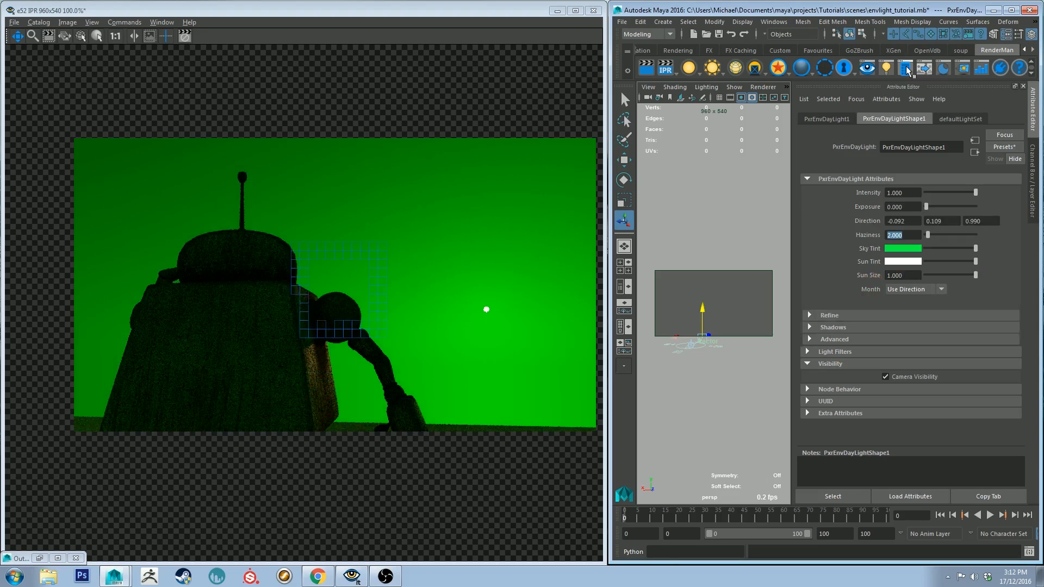
Tint the day light's sky pale lavender and its sun warm orange.
click(903, 247)
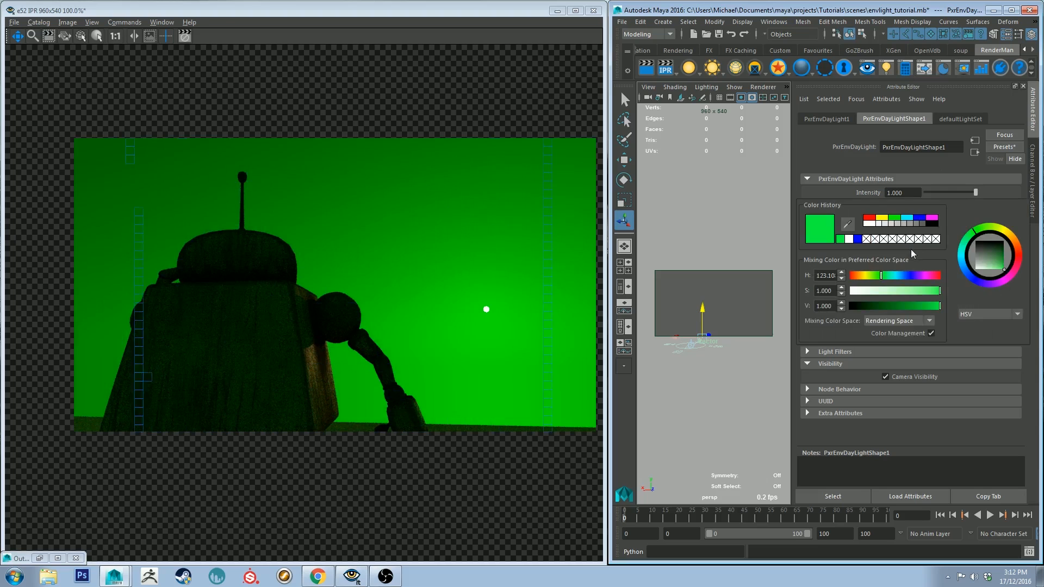
click(984, 267)
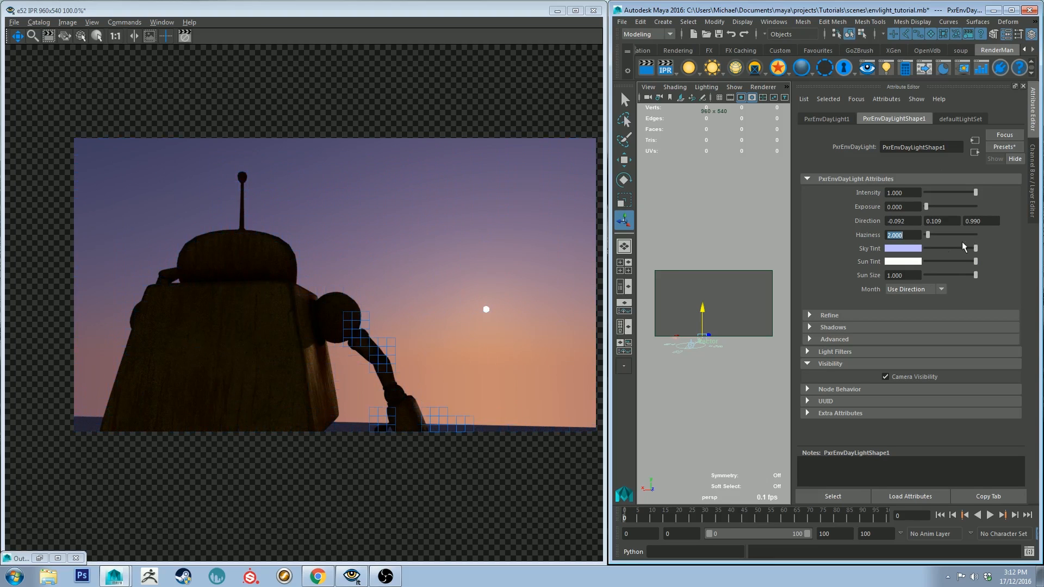
click(903, 248)
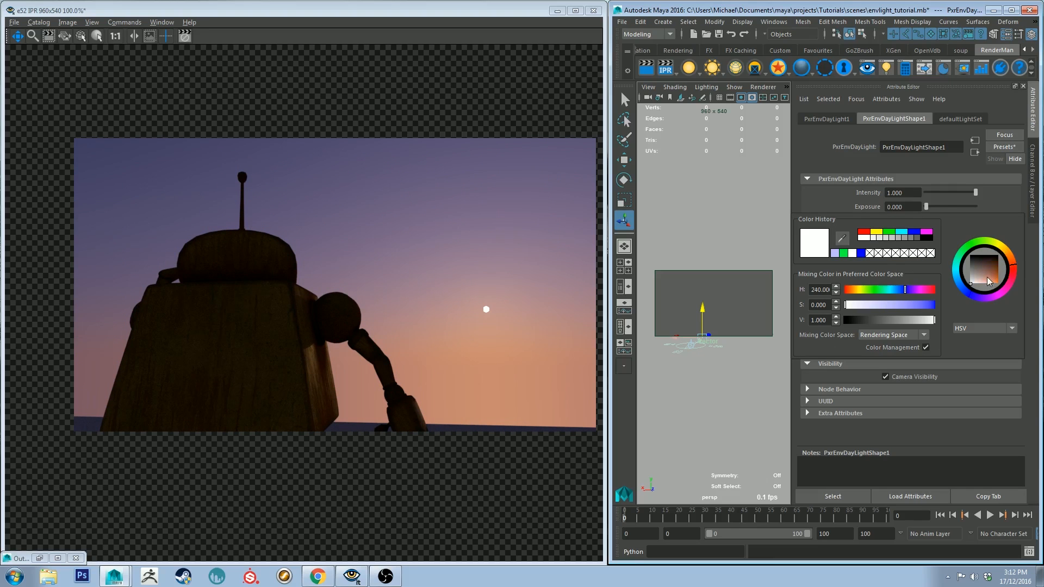
click(985, 268)
text(10.000)
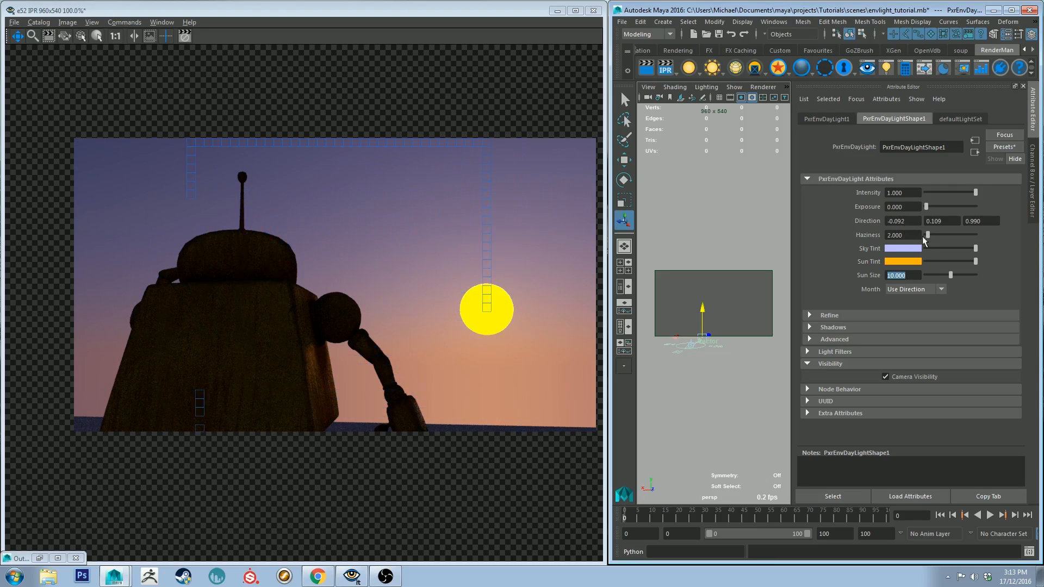
Apply a haziness of 2 to the PxrEnvDayLight and refresh the IPR sunset view.
click(903, 248)
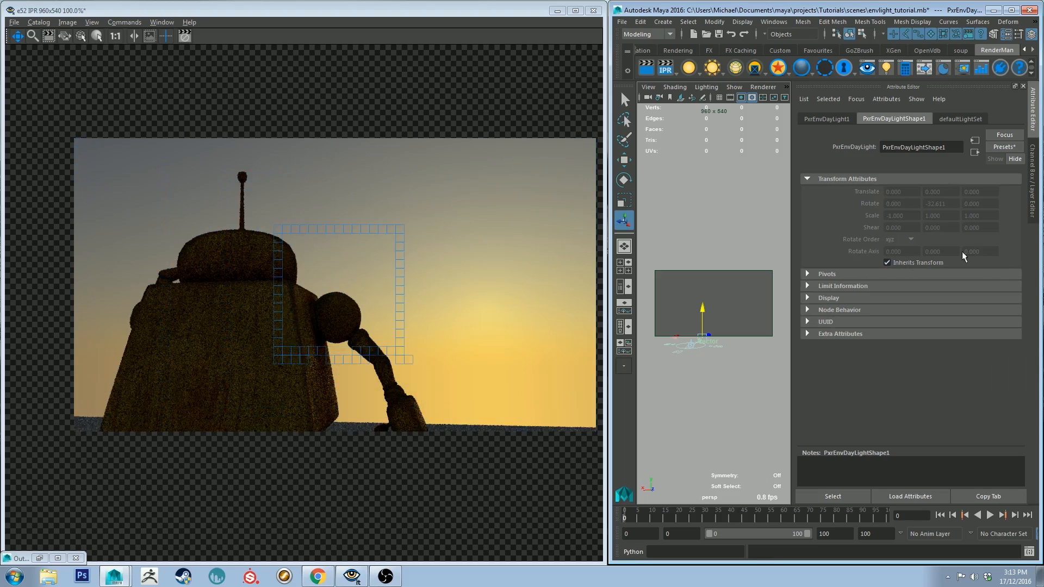
click(894, 118)
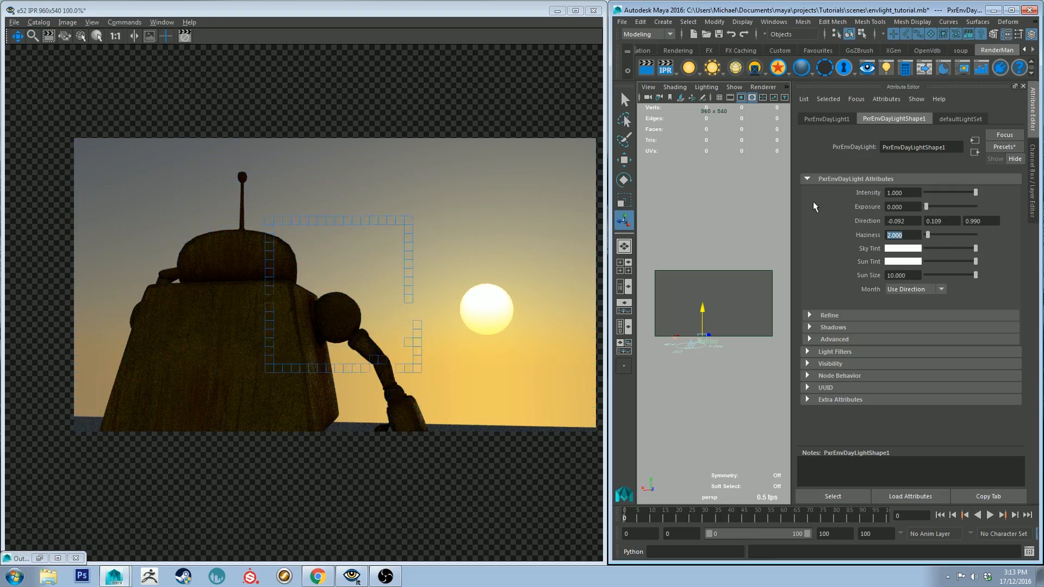
click(664, 68)
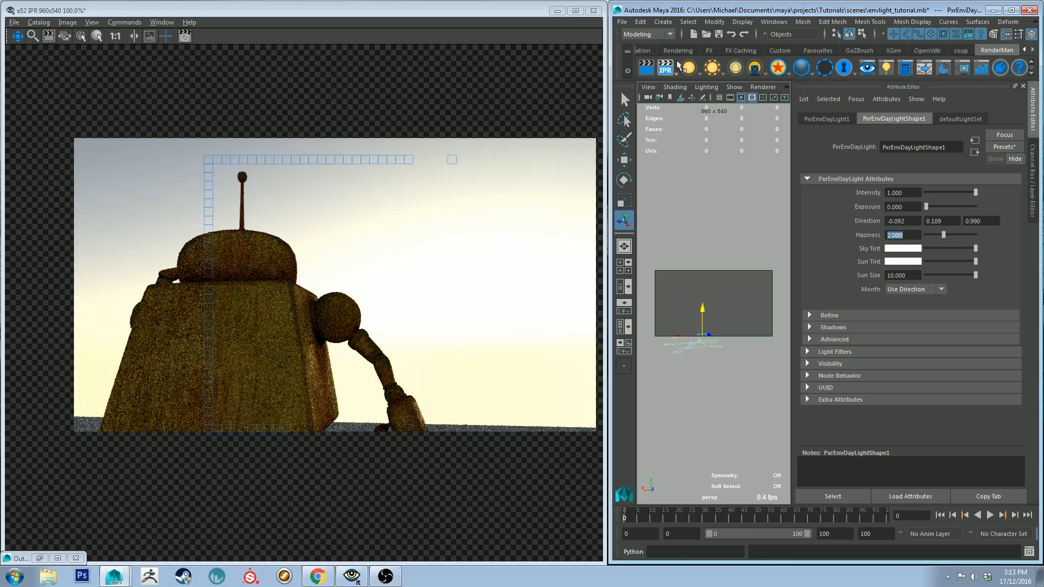
click(665, 67)
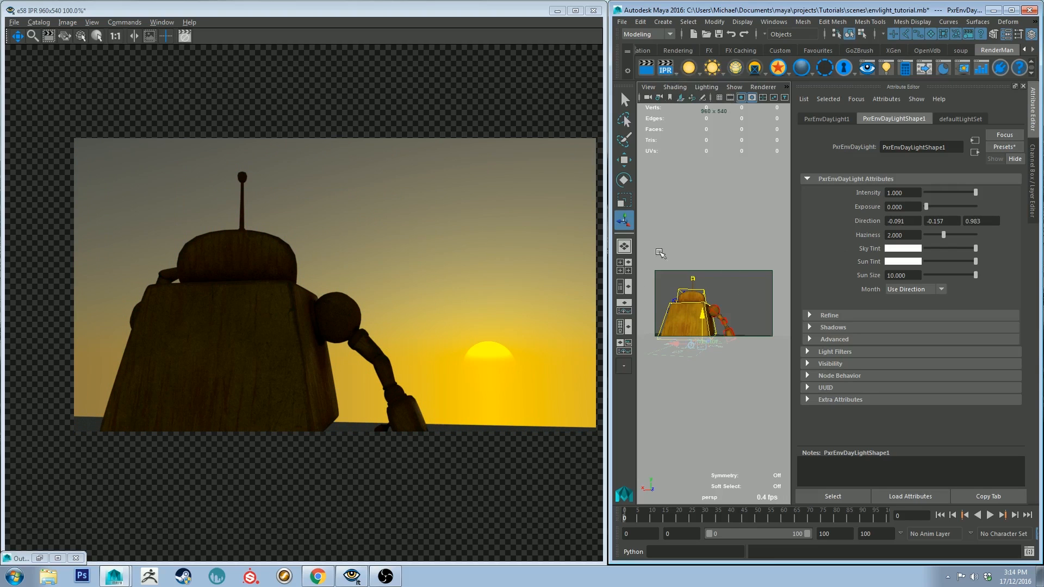
mouse_move(863, 296)
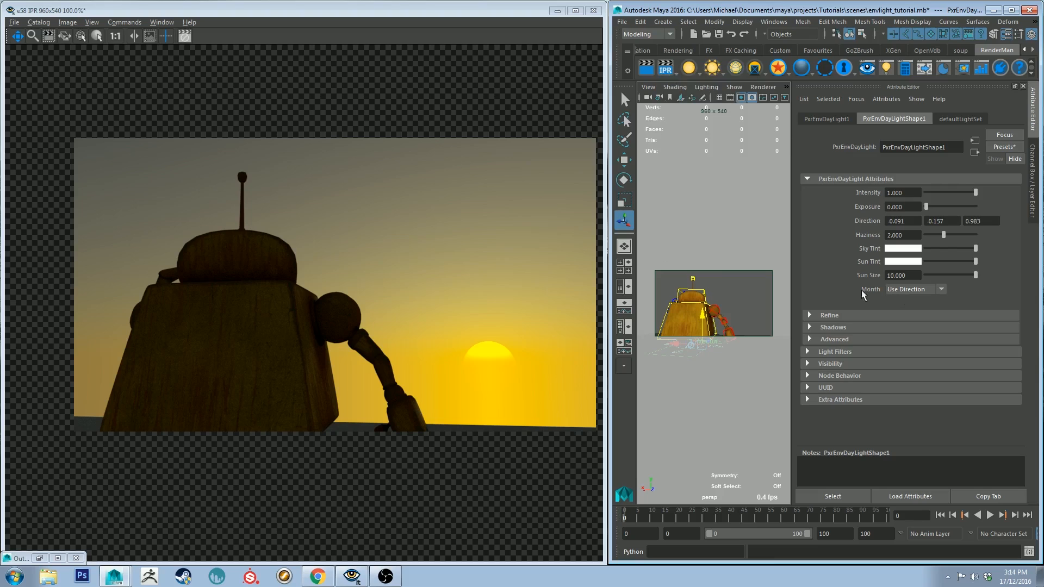
mouse_move(916, 289)
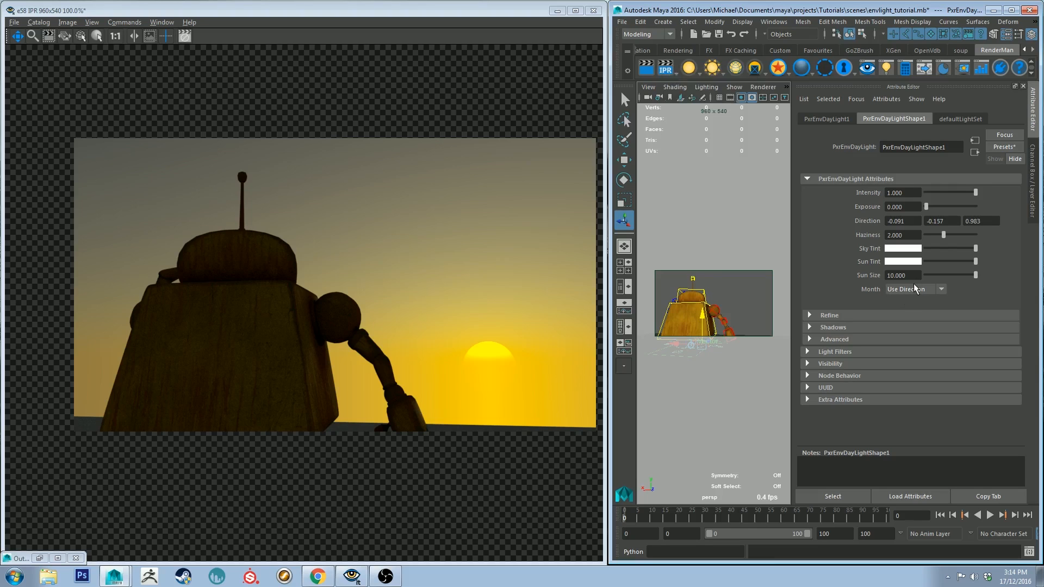
mouse_move(972, 207)
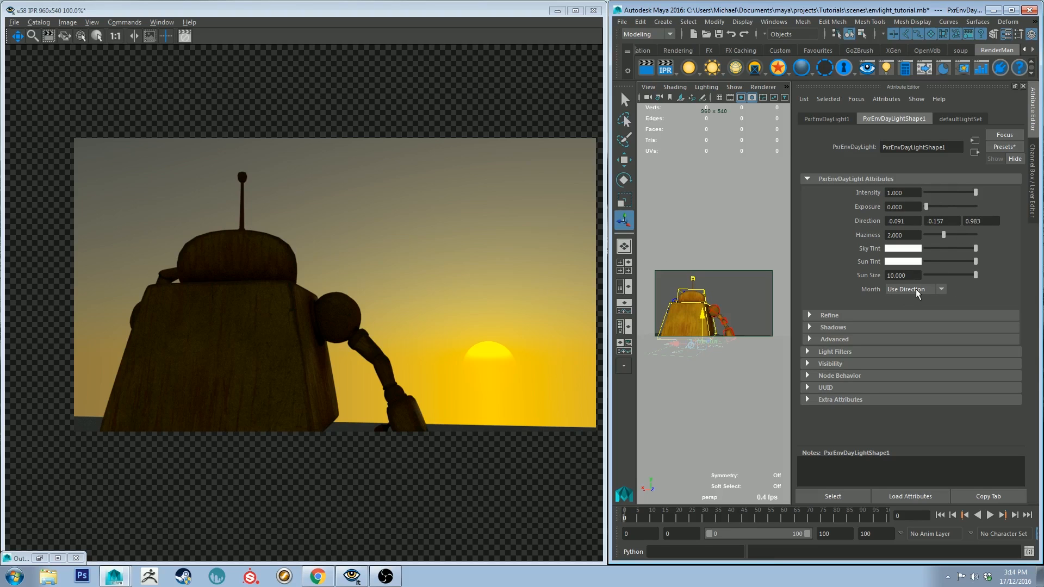
Position the sun by date: month December, hour 15, longitude 144.9.
click(915, 288)
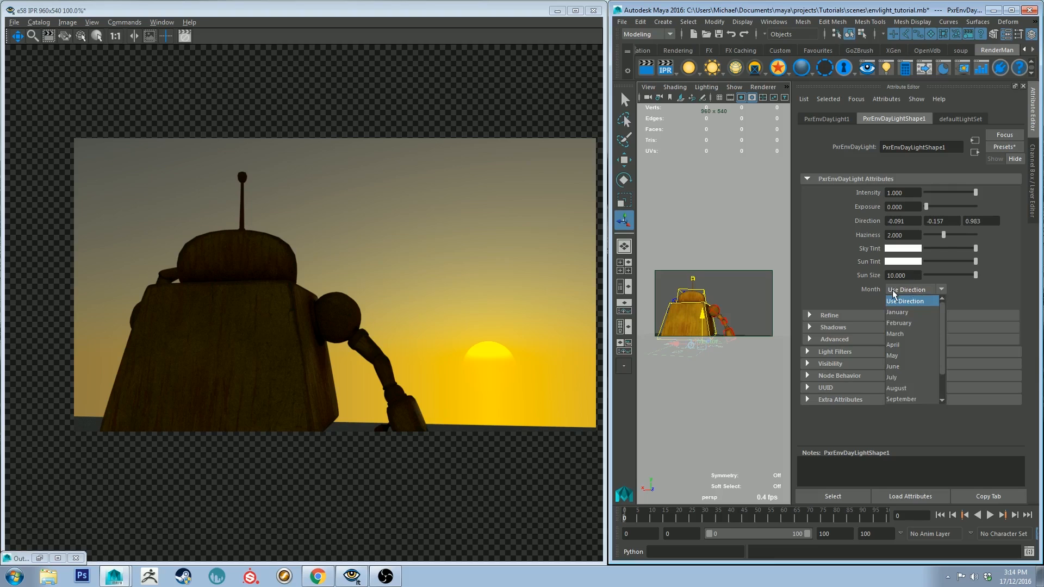
mouse_move(899, 312)
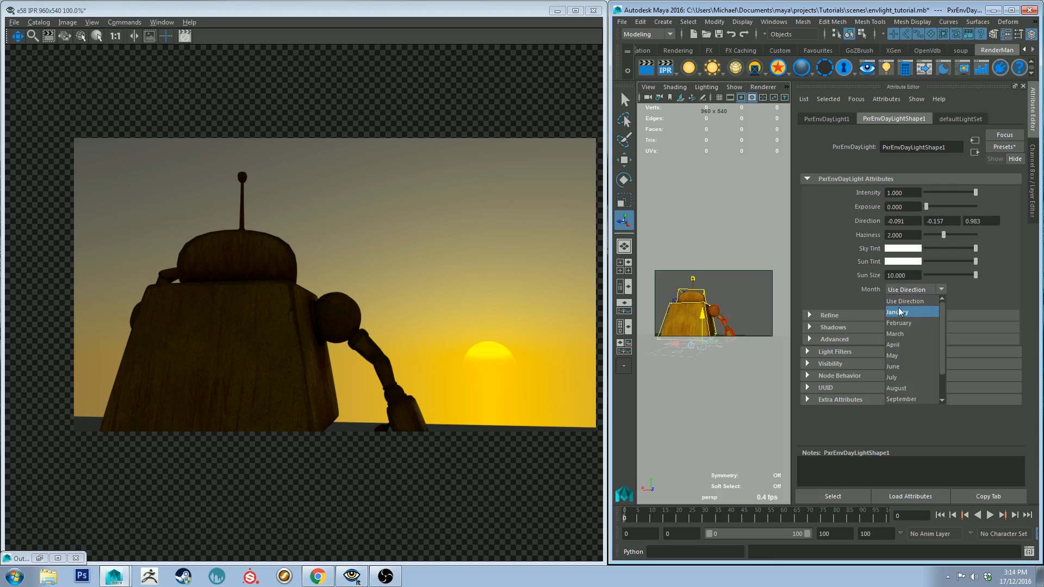
scroll(down, 3)
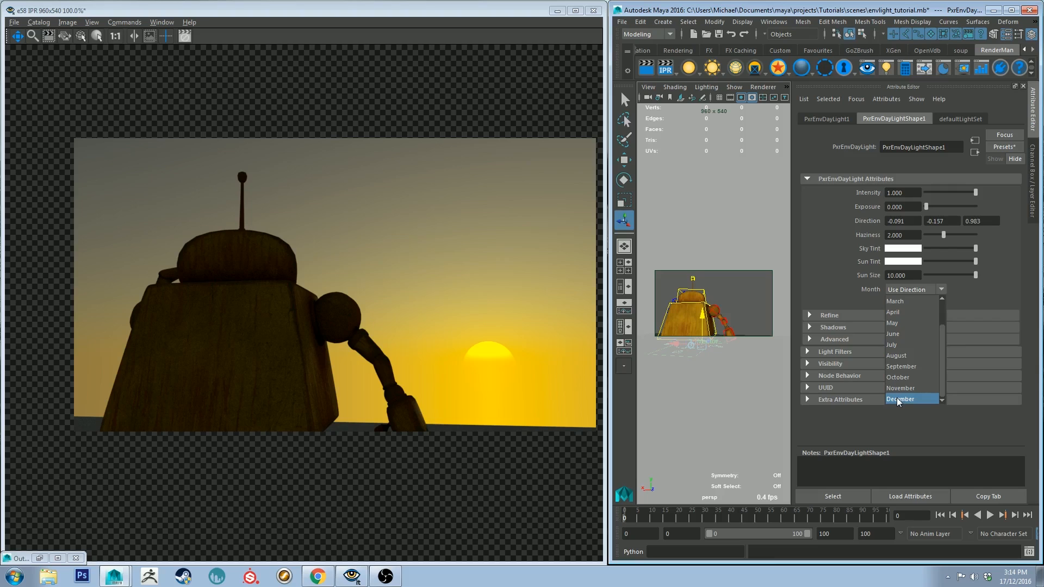
click(899, 398)
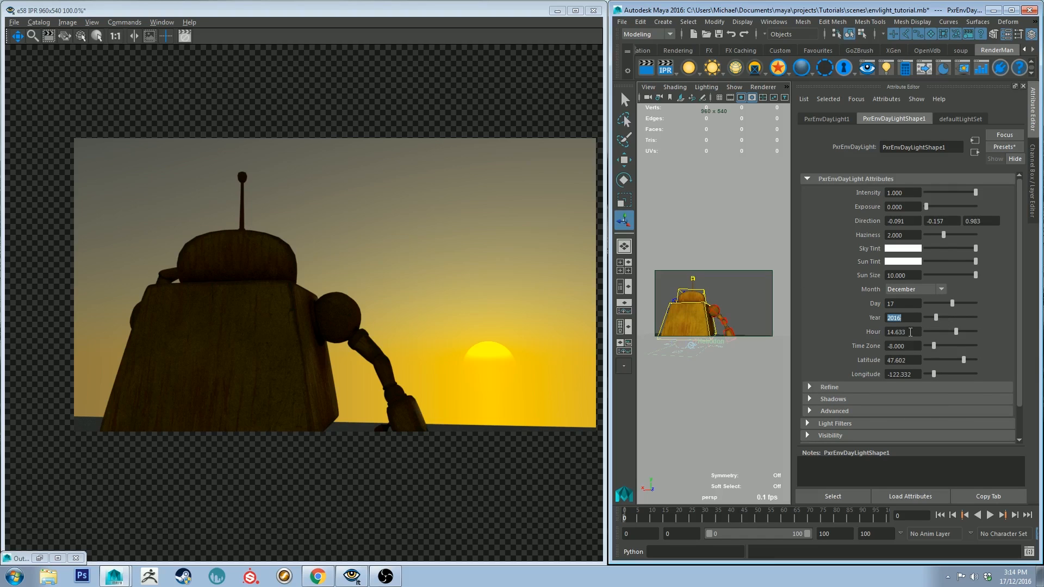
text(15)
click(904, 359)
text(37.813)
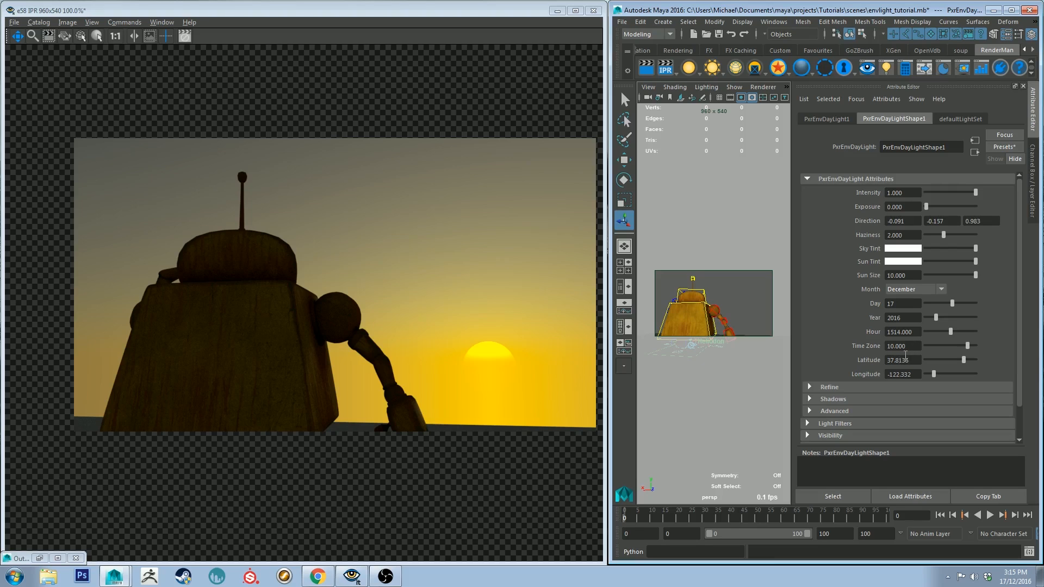
triple_click(902, 374)
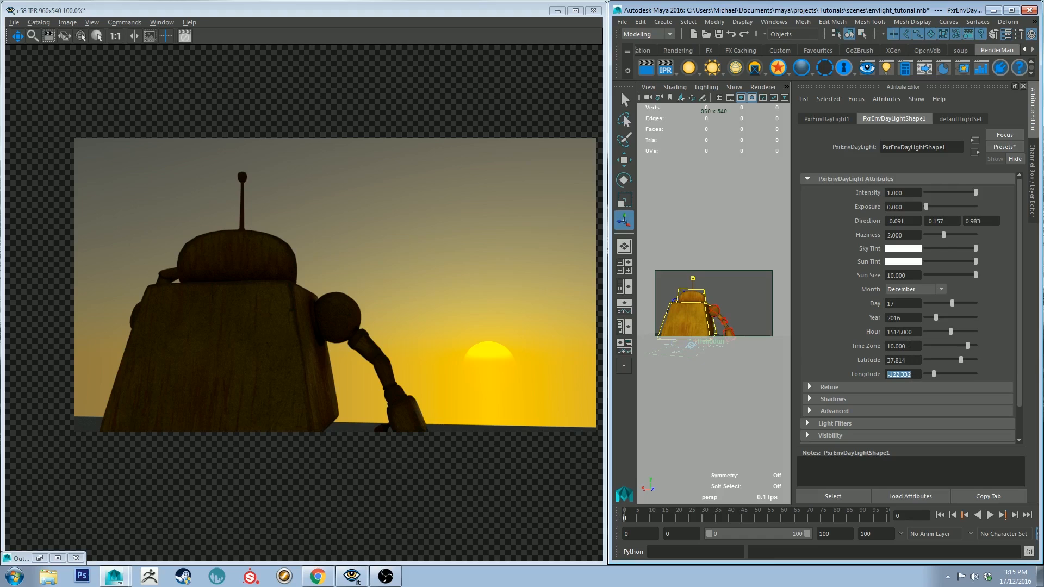
text(144.9)
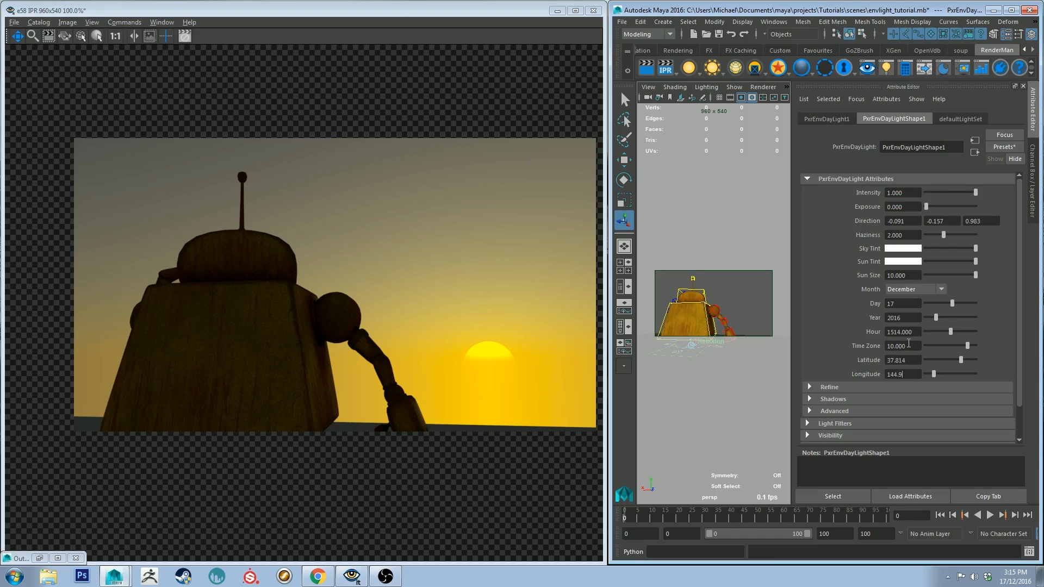
triple_click(901, 374)
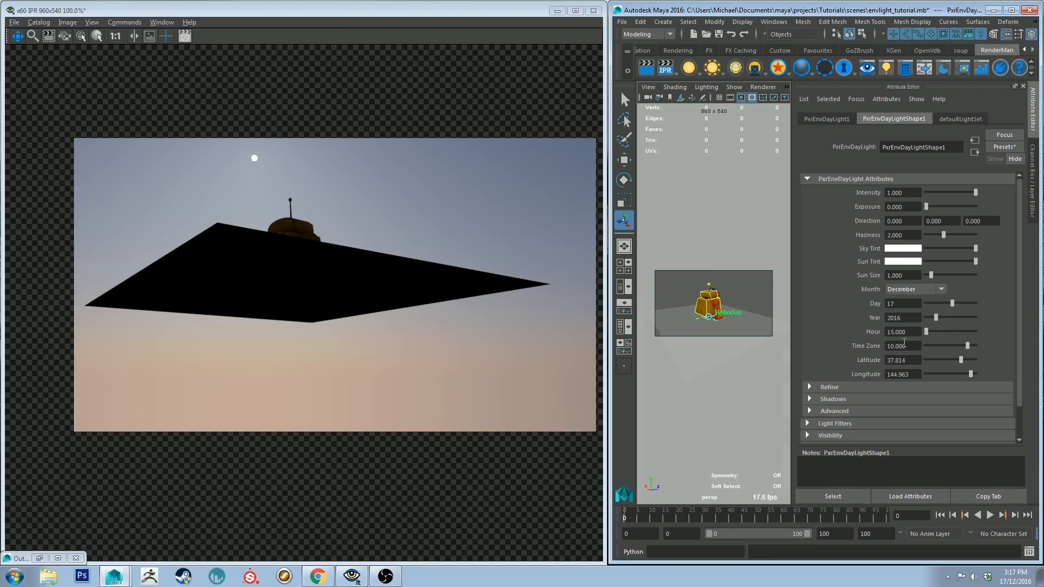
Change the sun hour to 15.25 and restart the IPR render.
triple_click(901, 332)
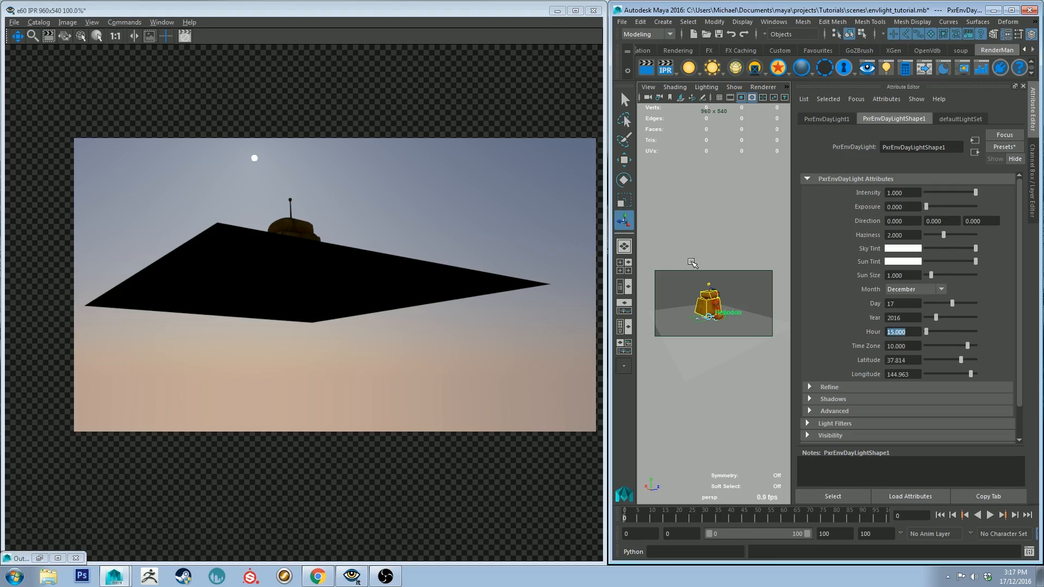
text(15.25)
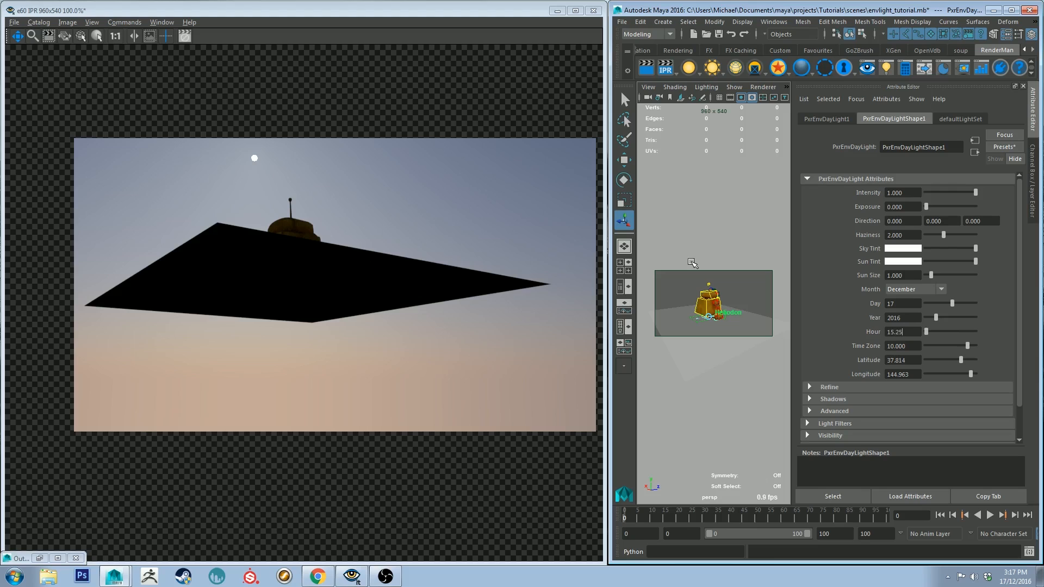
triple_click(902, 332)
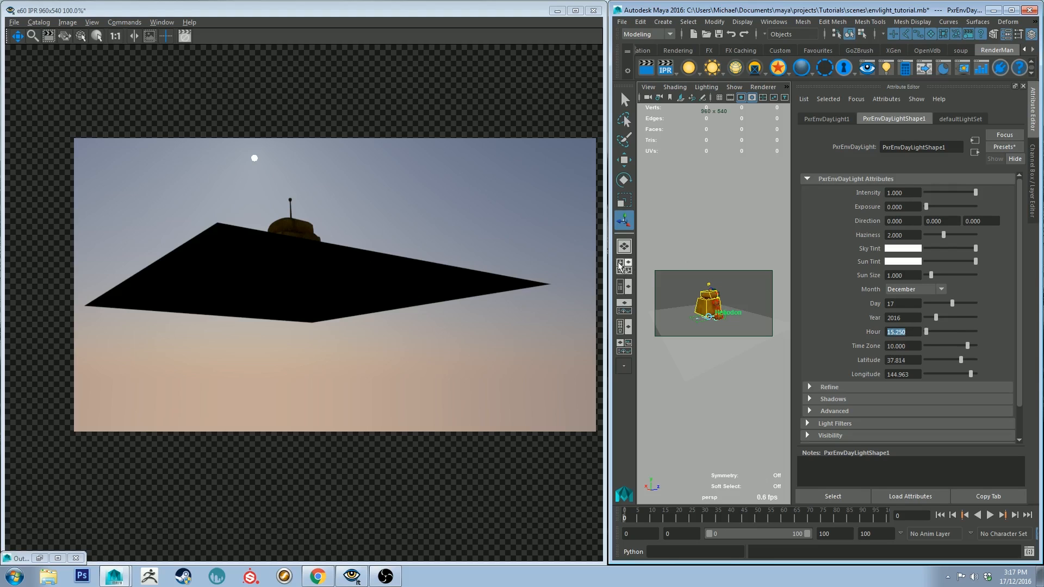
mouse_move(738, 285)
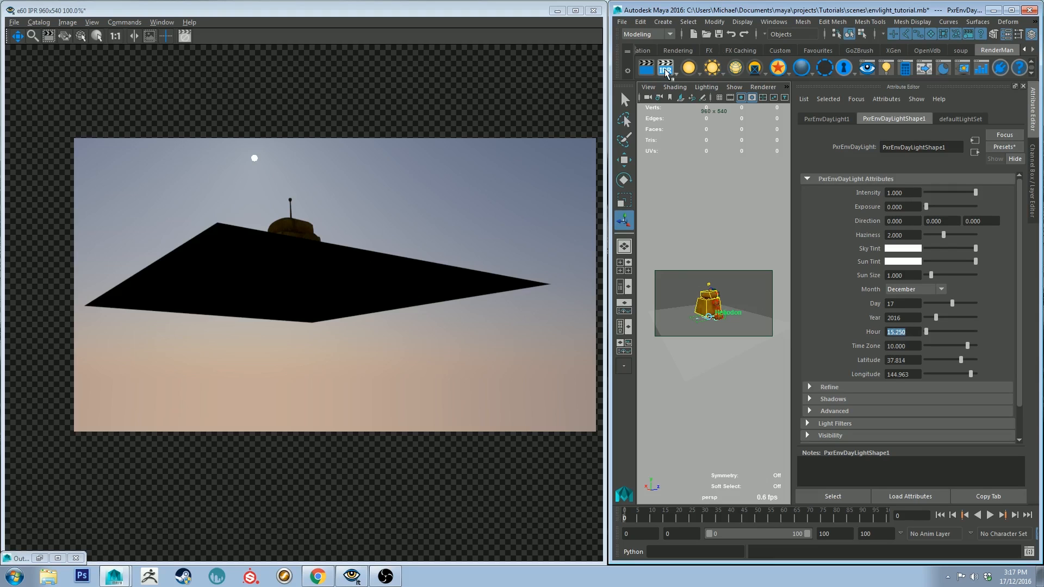
click(665, 66)
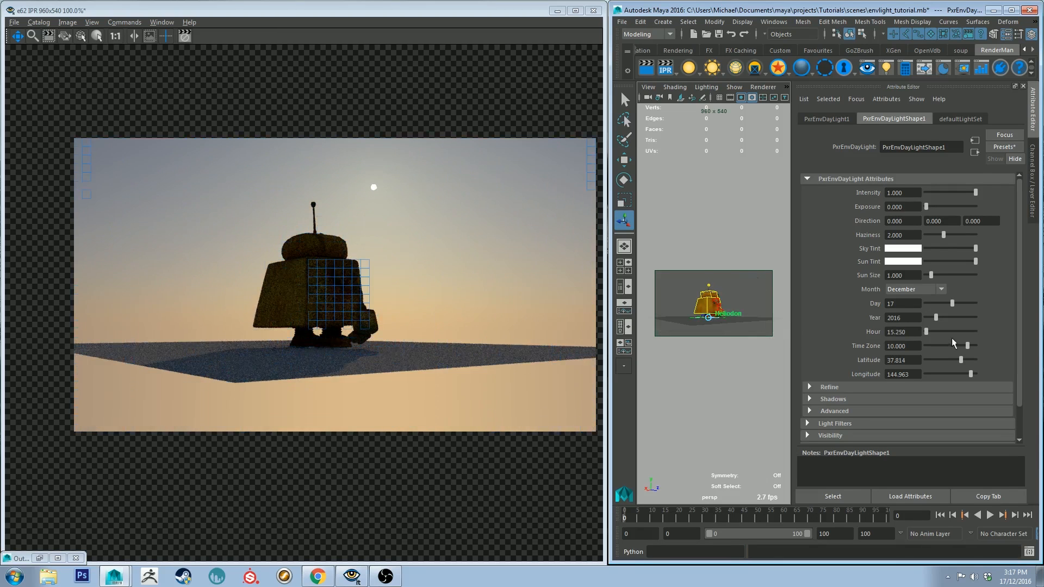
Set the sun hour to 19 so the robot is silhouetted against a golden sunset.
triple_click(903, 331)
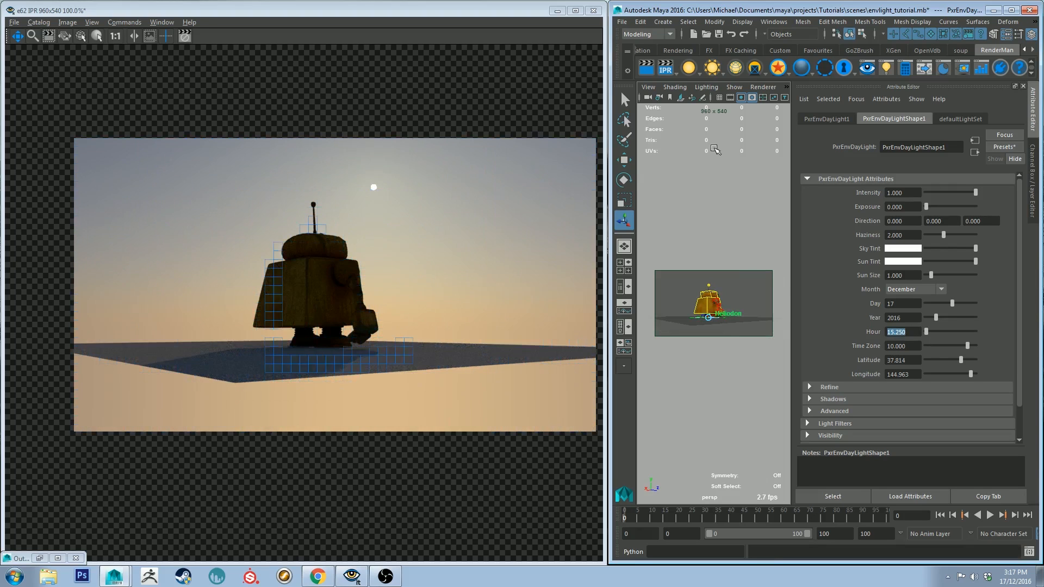
text(19)
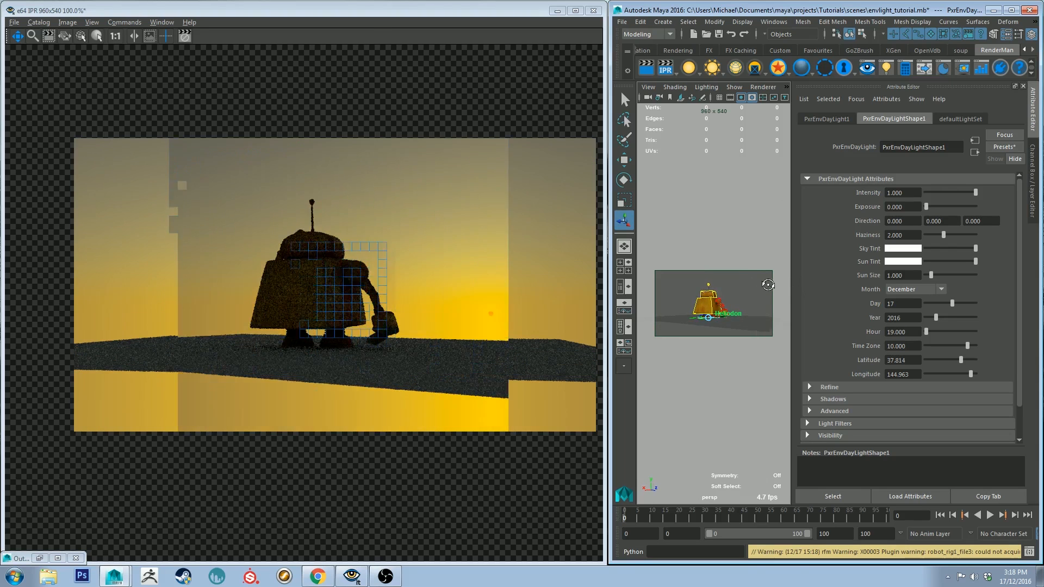
click(664, 68)
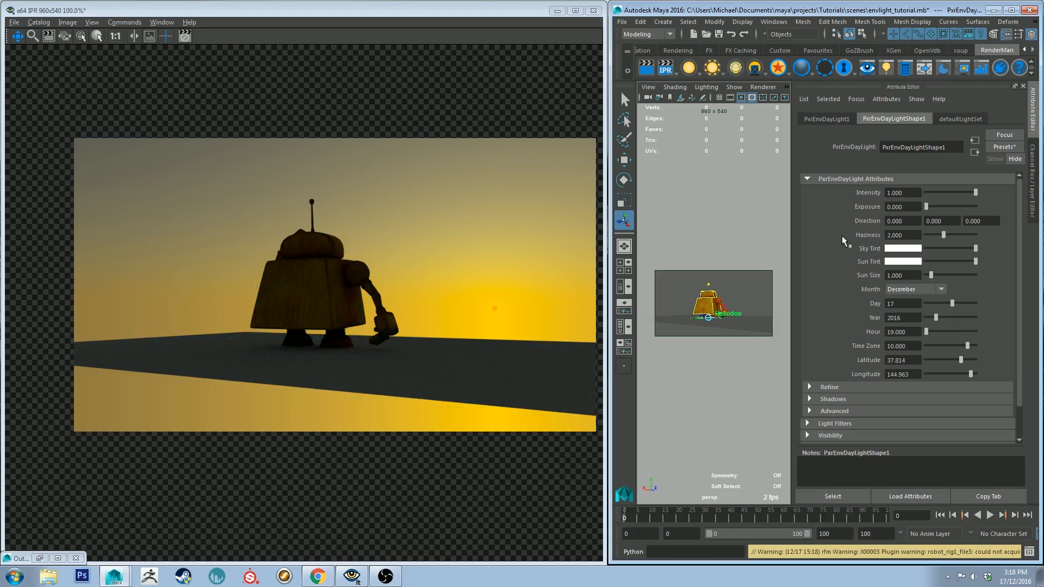
mouse_move(911, 276)
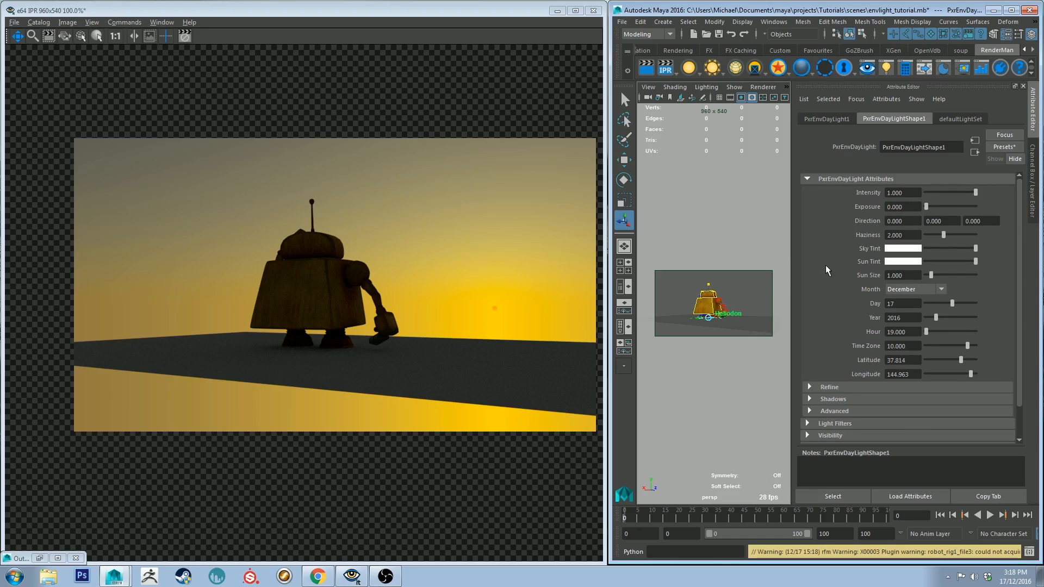
mouse_move(836, 290)
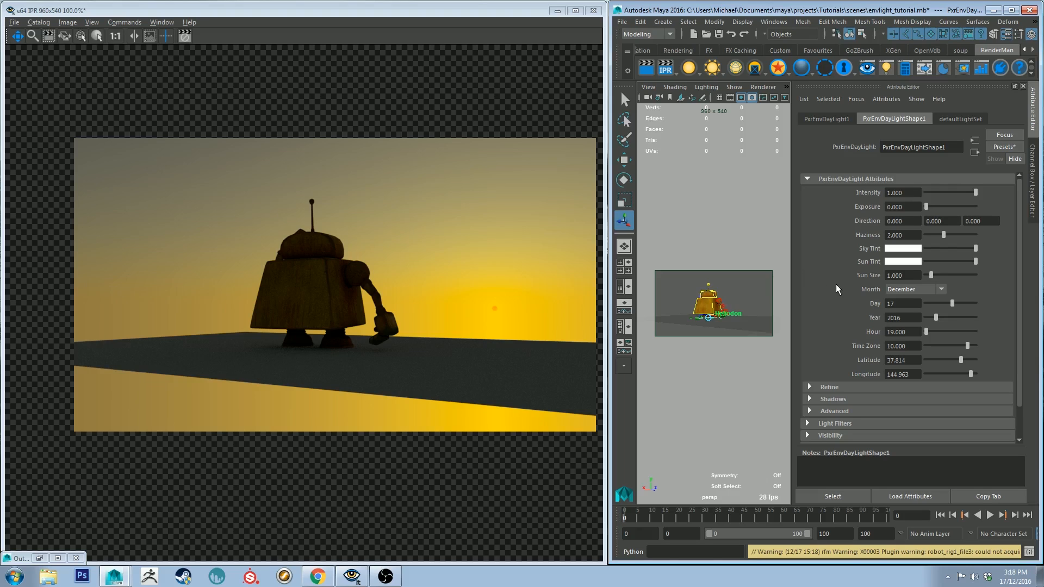
mouse_move(863, 391)
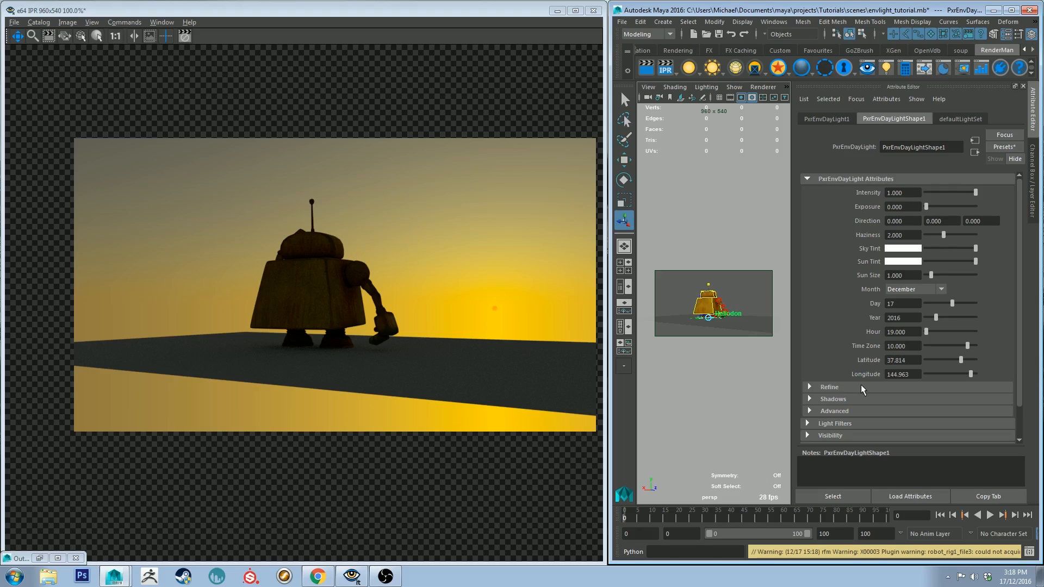
mouse_move(859, 391)
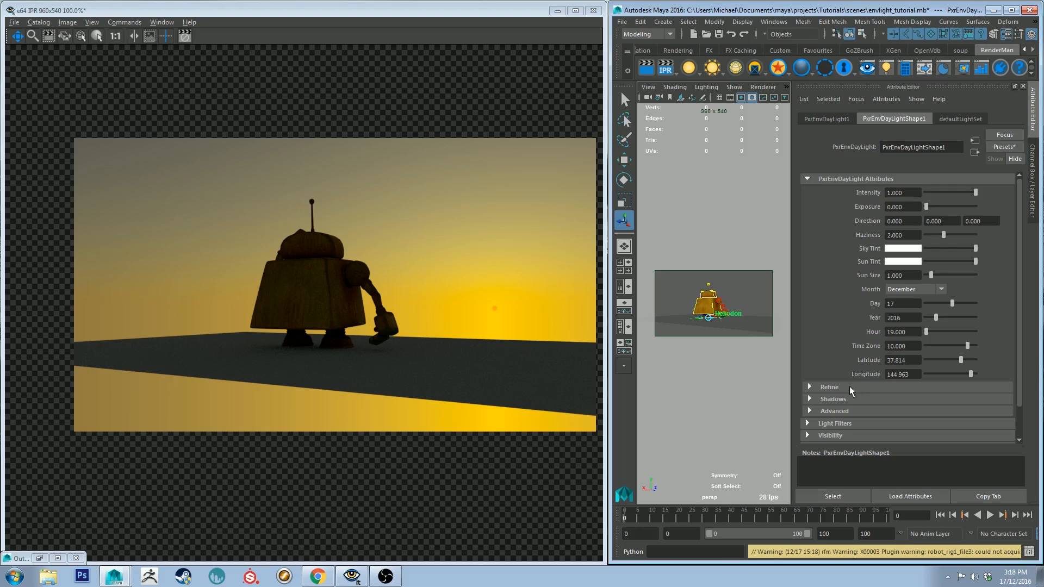
mouse_move(849, 391)
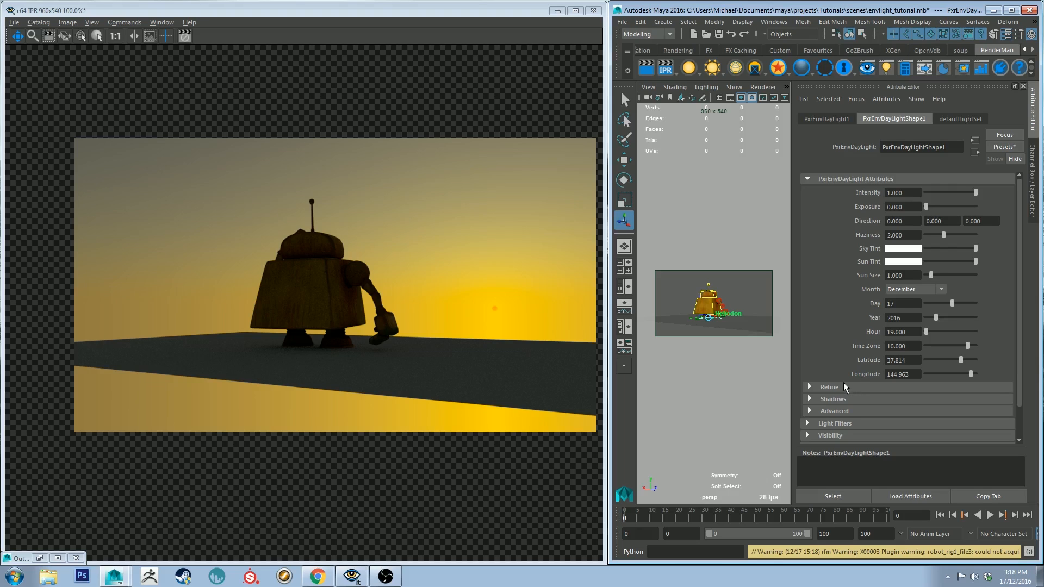
mouse_move(836, 332)
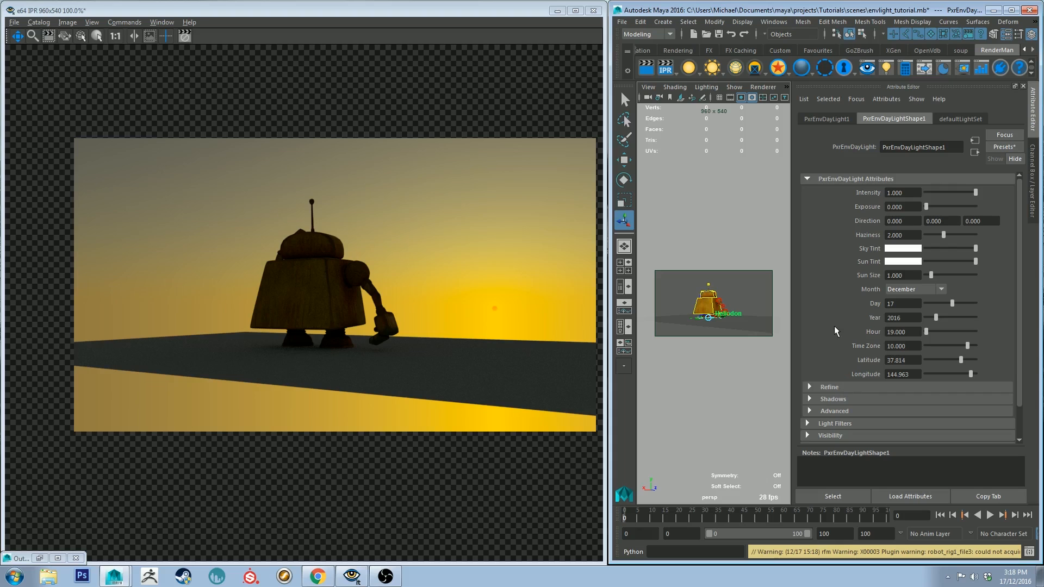